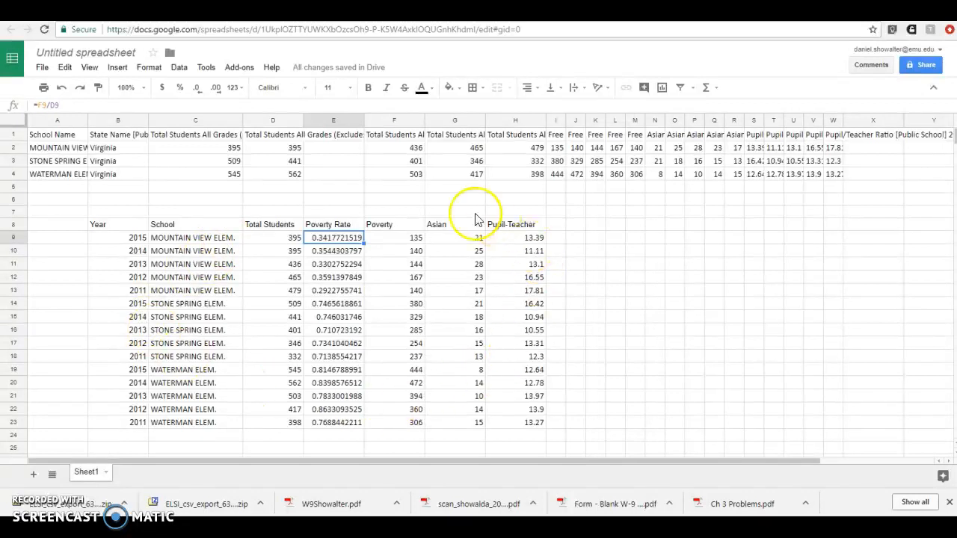
mouse_move(417, 219)
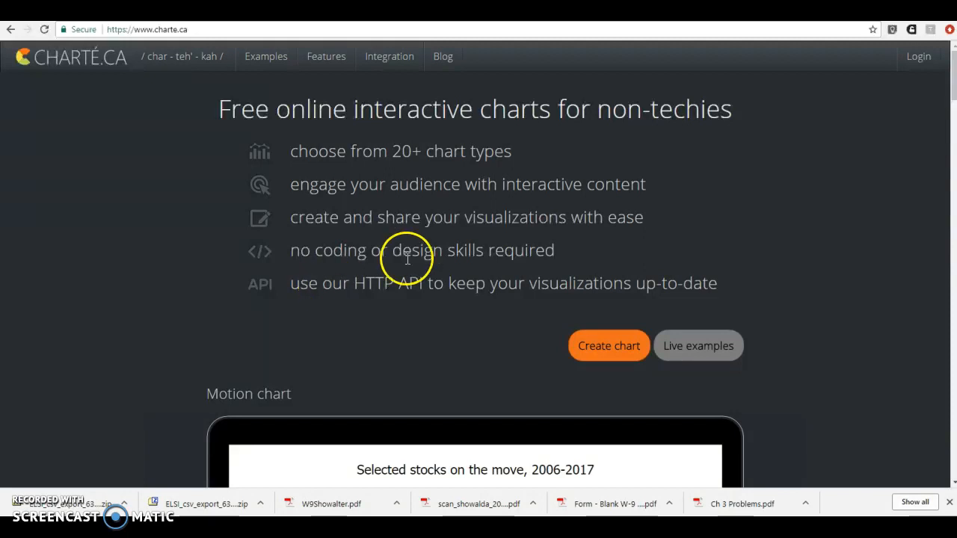
mouse_move(762, 211)
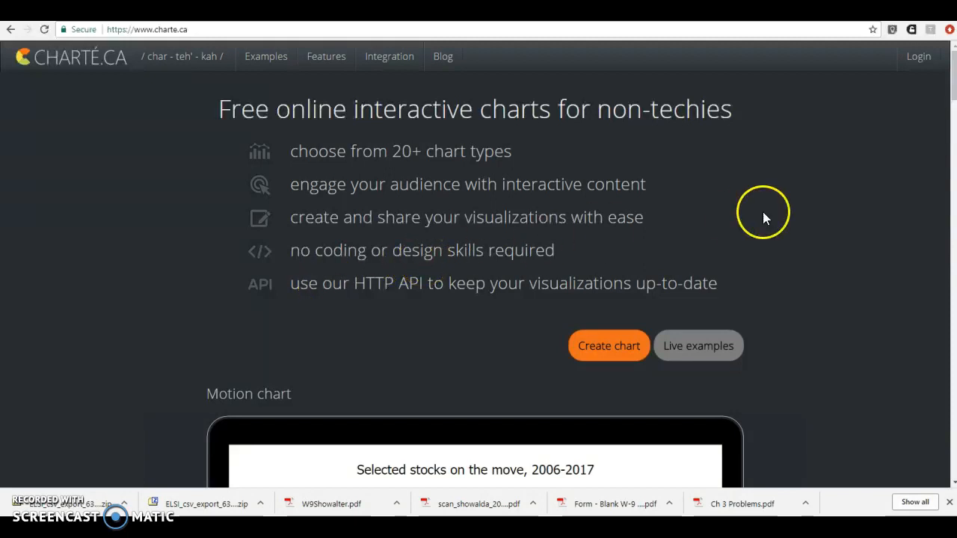
mouse_move(713, 219)
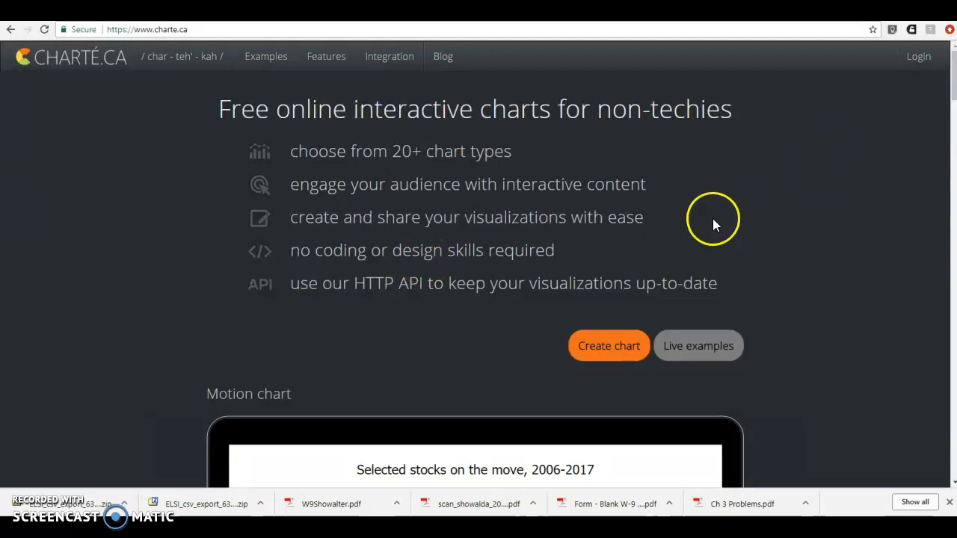
- Log in to Charte.ca with a Google account and reach My Charts
left_click(609, 345)
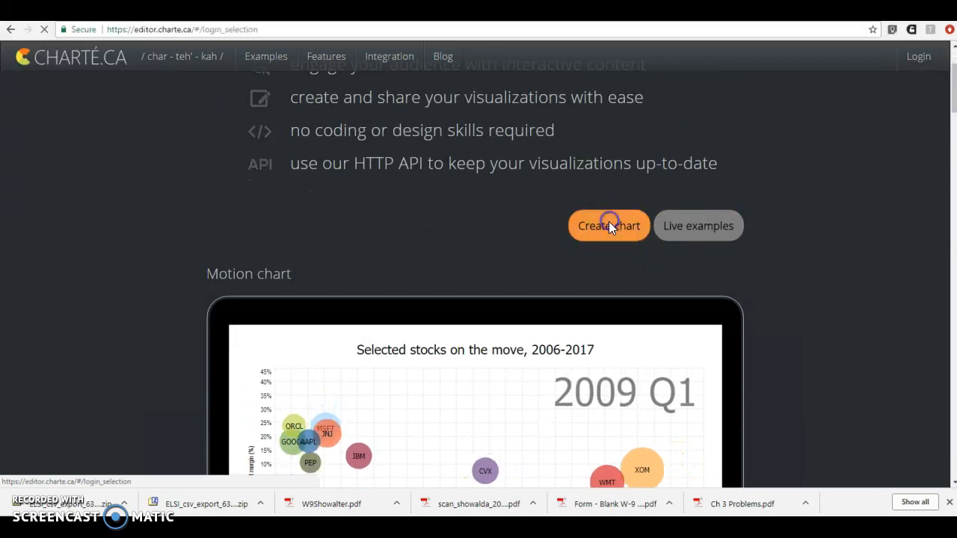
left_click(608, 226)
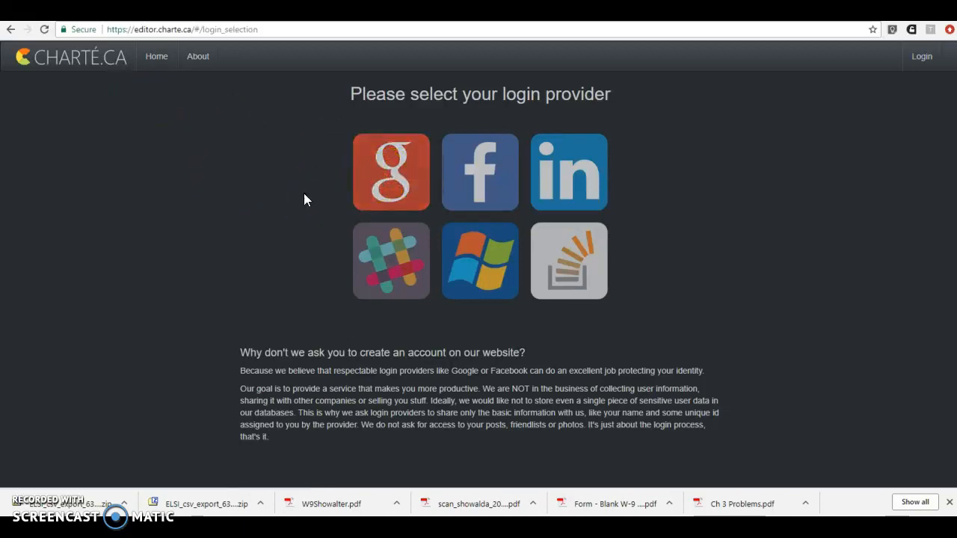
left_click(390, 172)
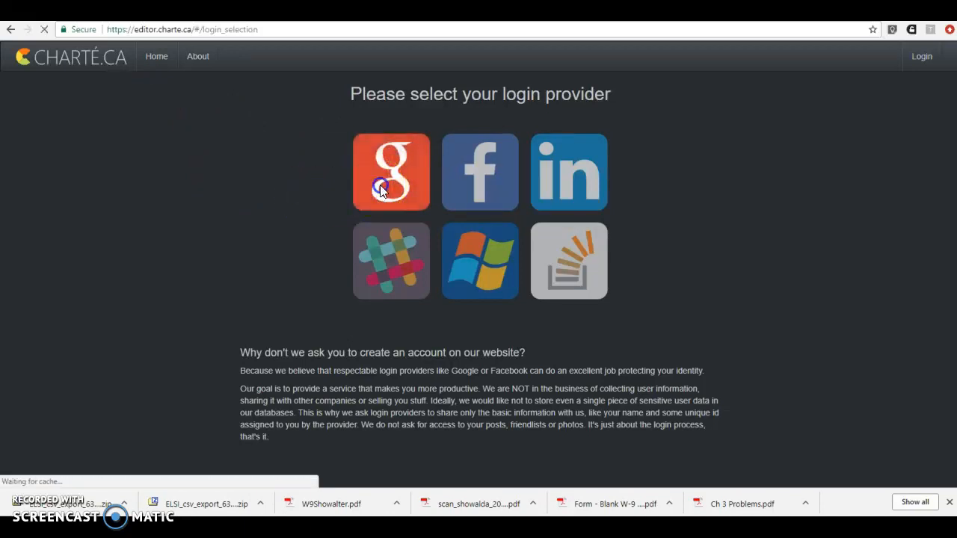
left_click(391, 172)
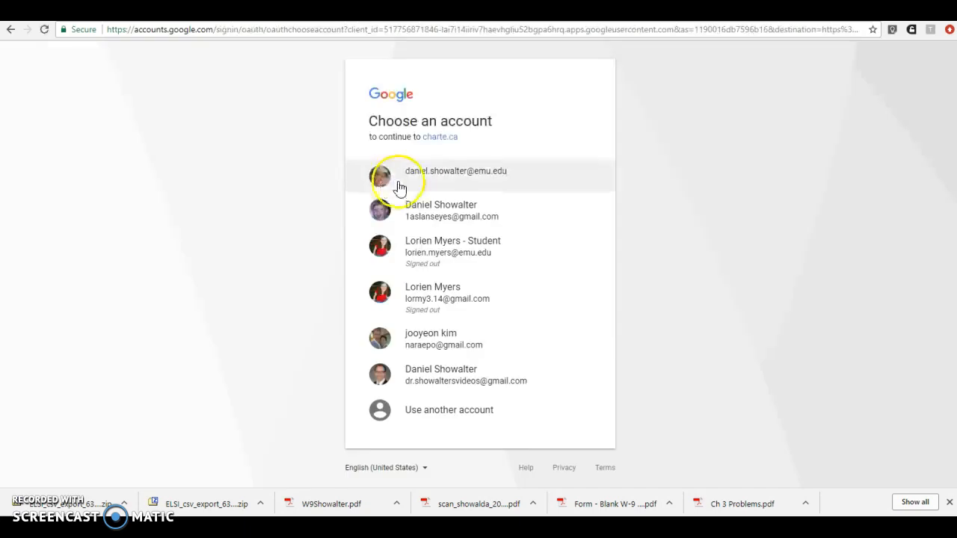
left_click(454, 170)
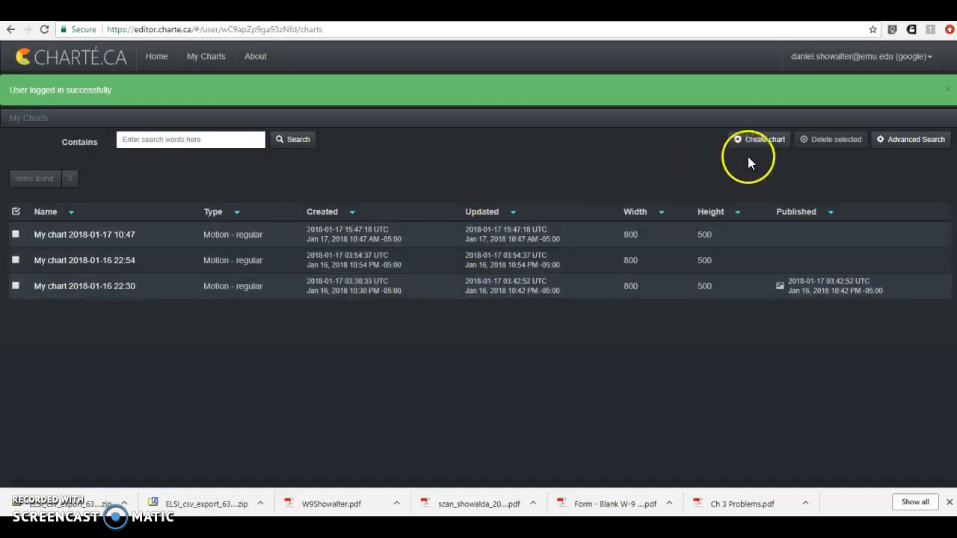
- Create a new 'Elem Schools' chart of the Motion Regular type
left_click(760, 139)
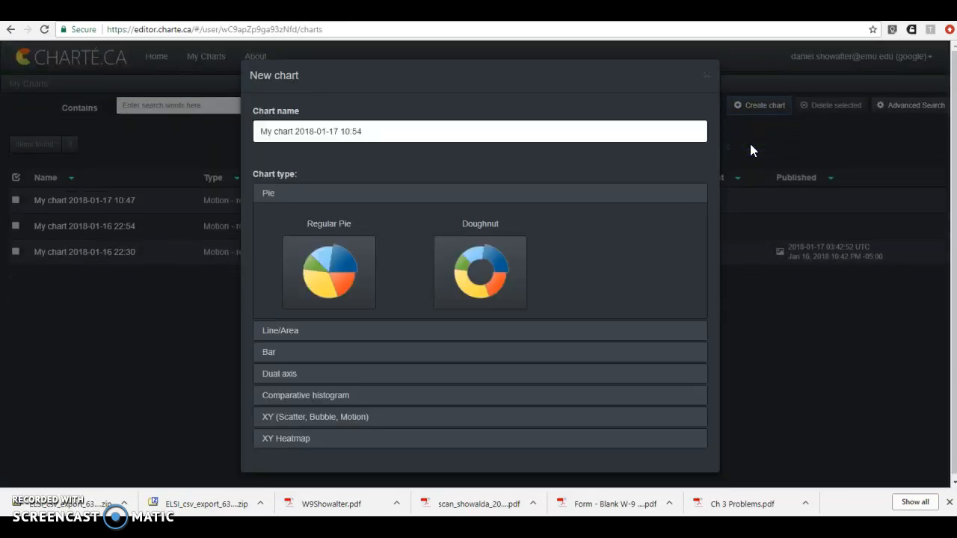
left_click(374, 131)
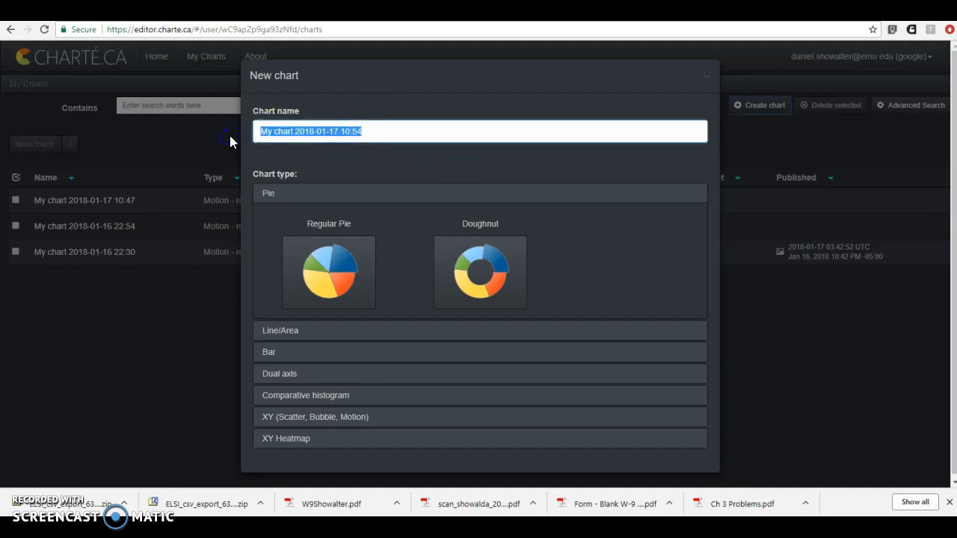
type("Elem Schools")
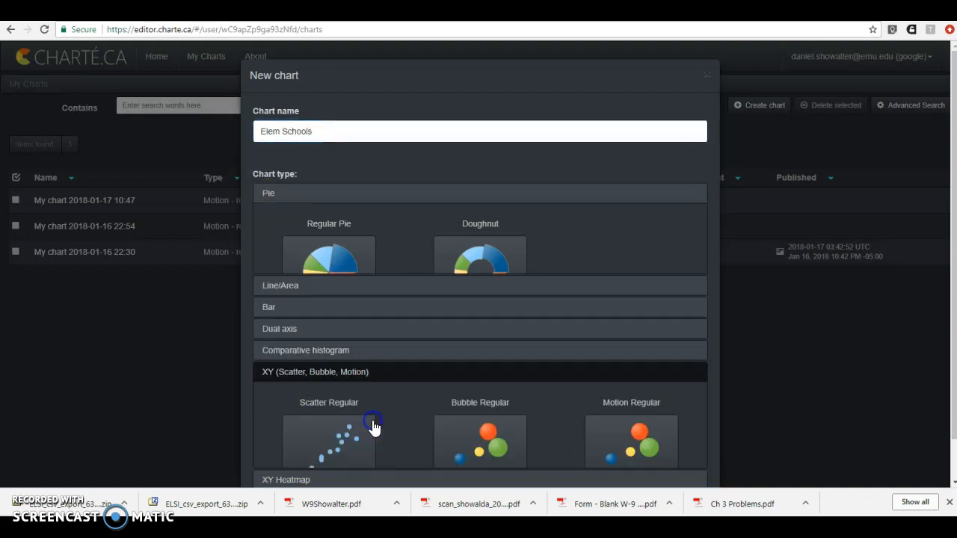
scroll("down", 3)
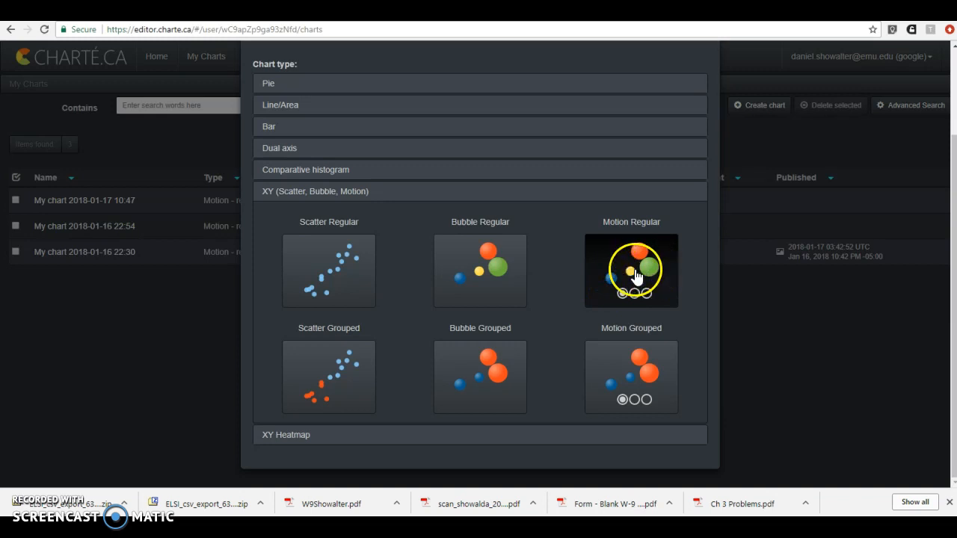
left_click(631, 270)
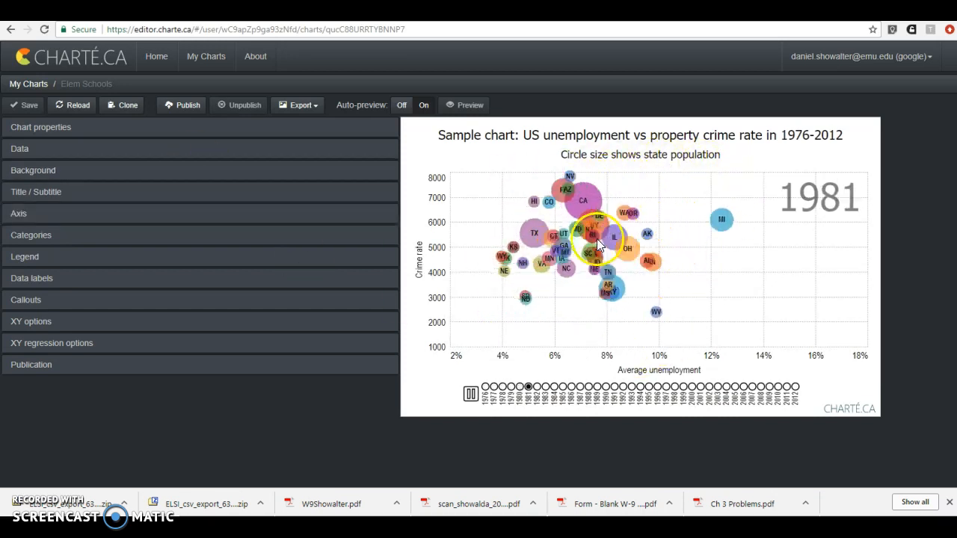
- Open the sample chart's data table and scroll through its unemployment and crime rows
left_click(572, 386)
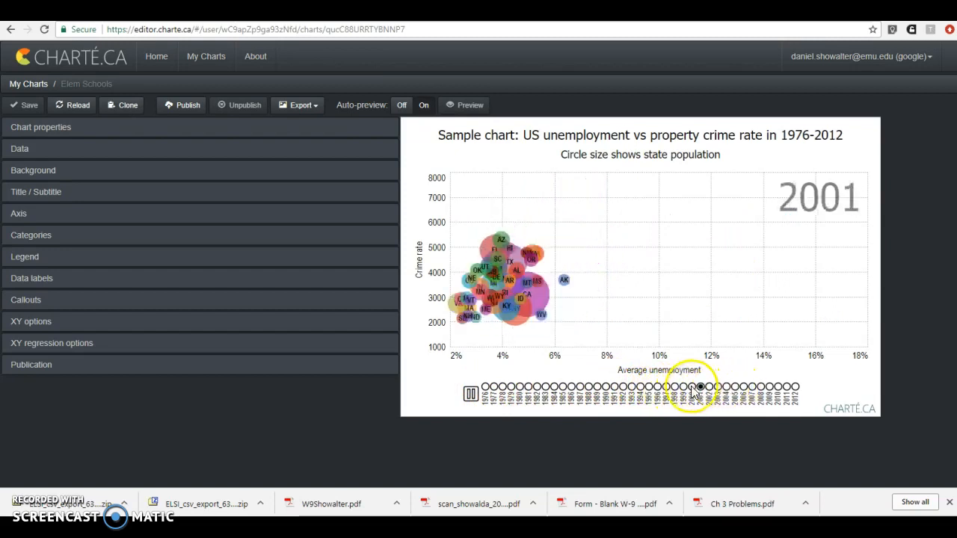
left_click(665, 387)
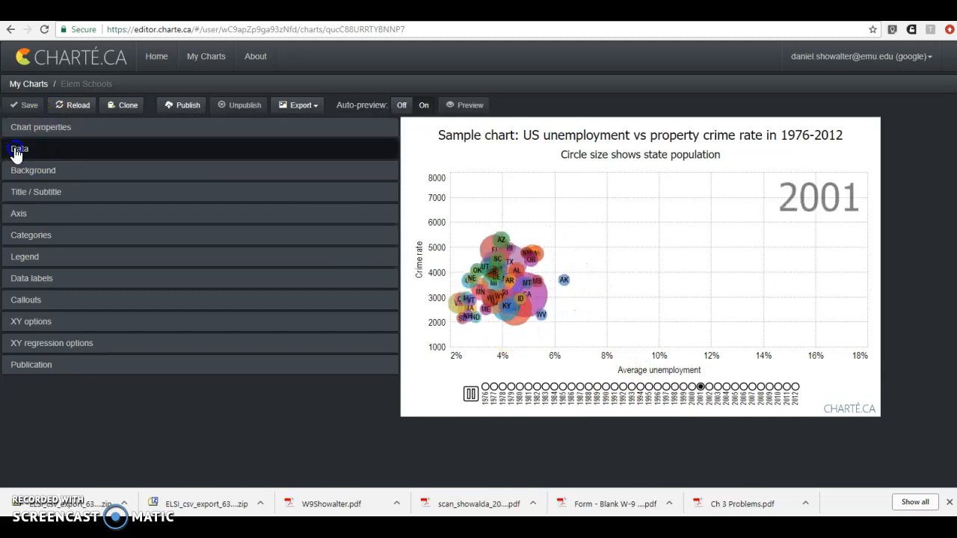
left_click(19, 148)
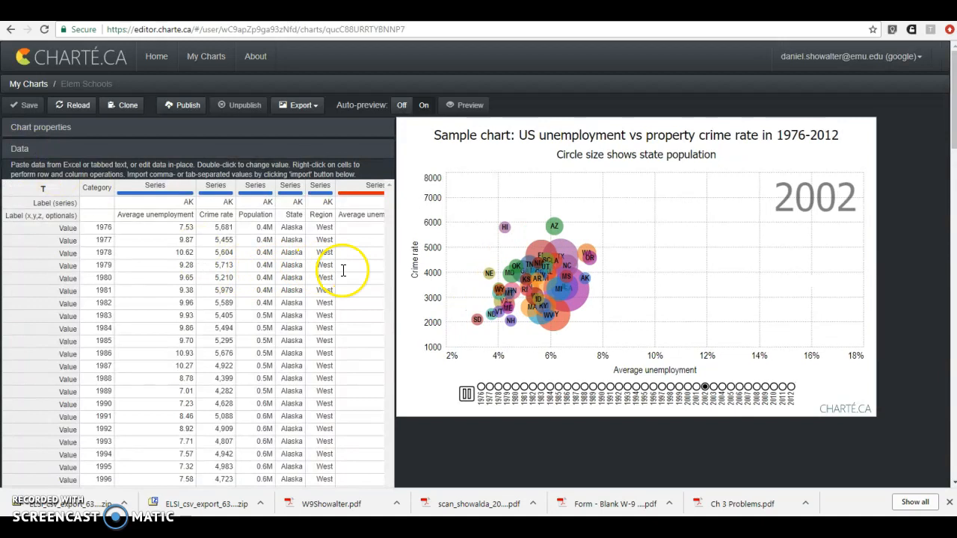
scroll("down", 3)
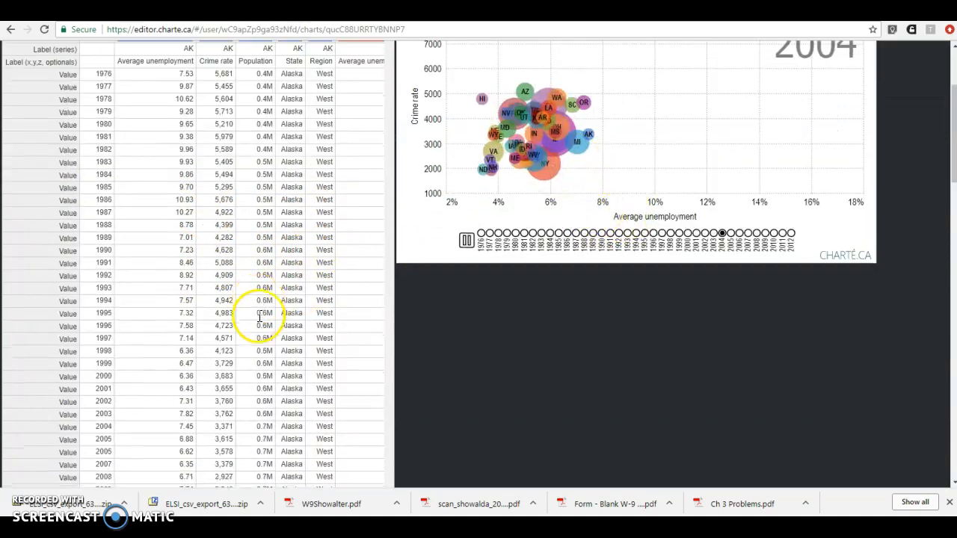
scroll("down", 3)
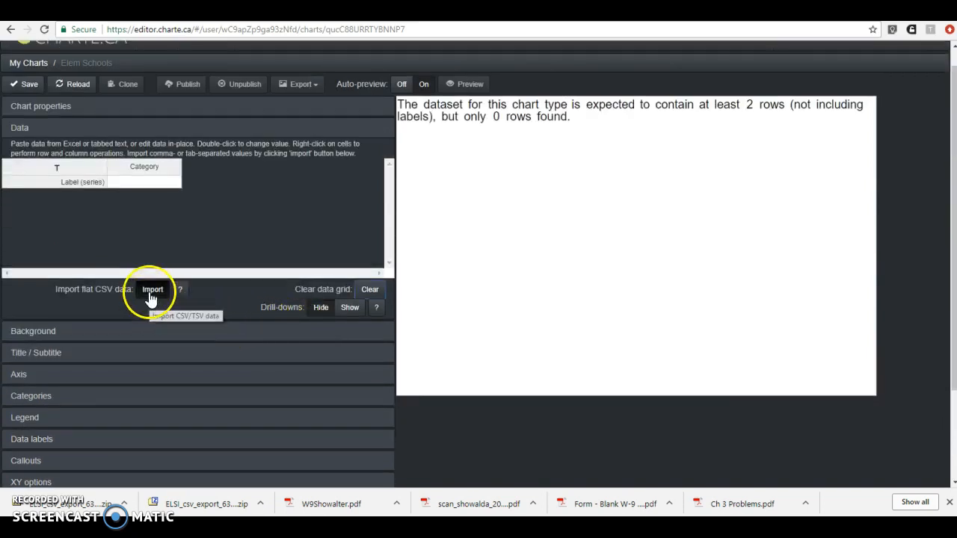
- Paste the school table (Year, School, Total Students, Poverty Rate, Asian, Pupil-Teacher) into the import box
left_click(152, 290)
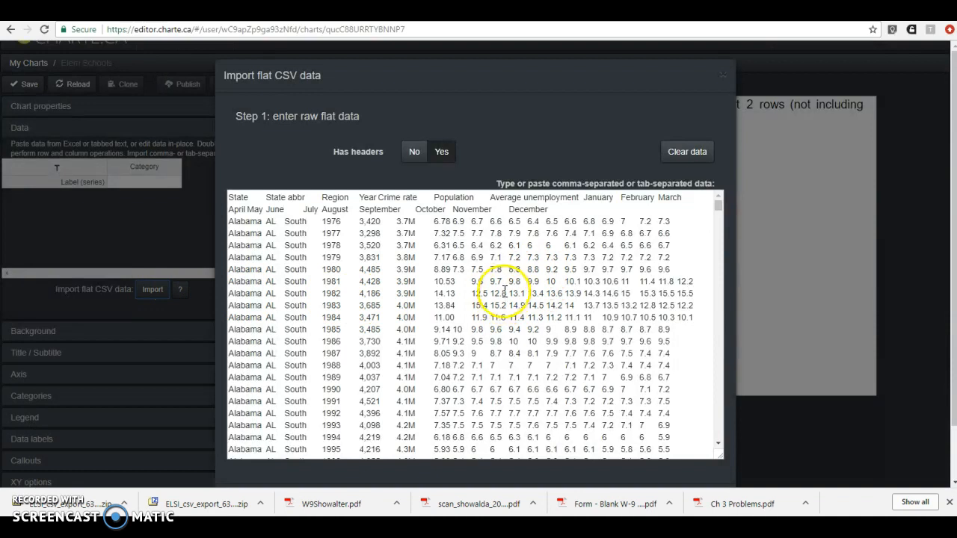
left_click(686, 151)
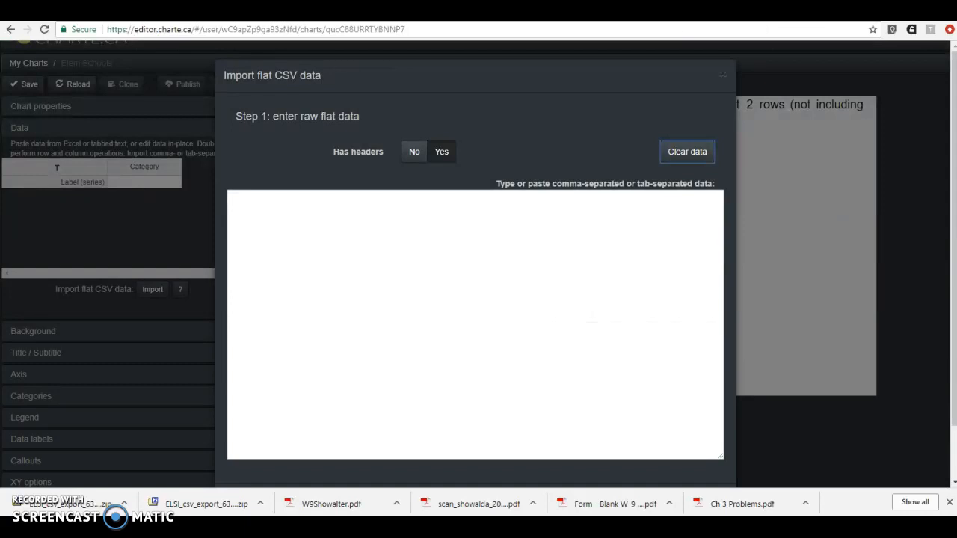
left_click(348, 248)
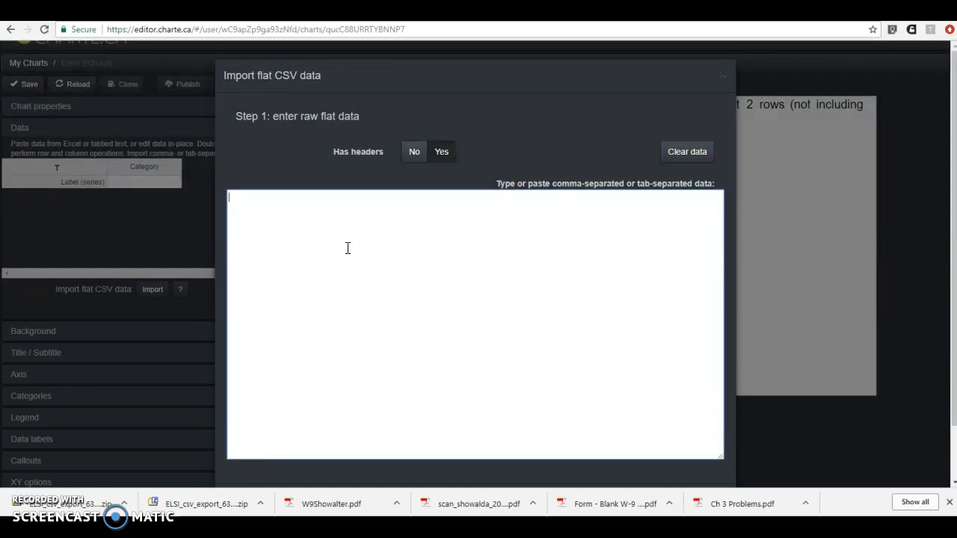
type("Year\tSchool\tTotal Students\tPoverty Rate\tPoverty\tAsian\tPupil-Teacher")
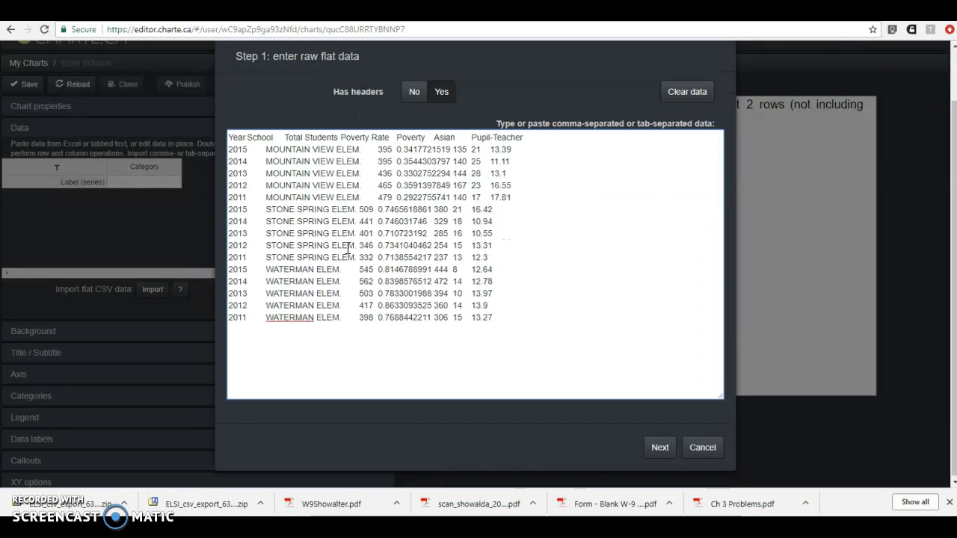
mouse_move(131, 357)
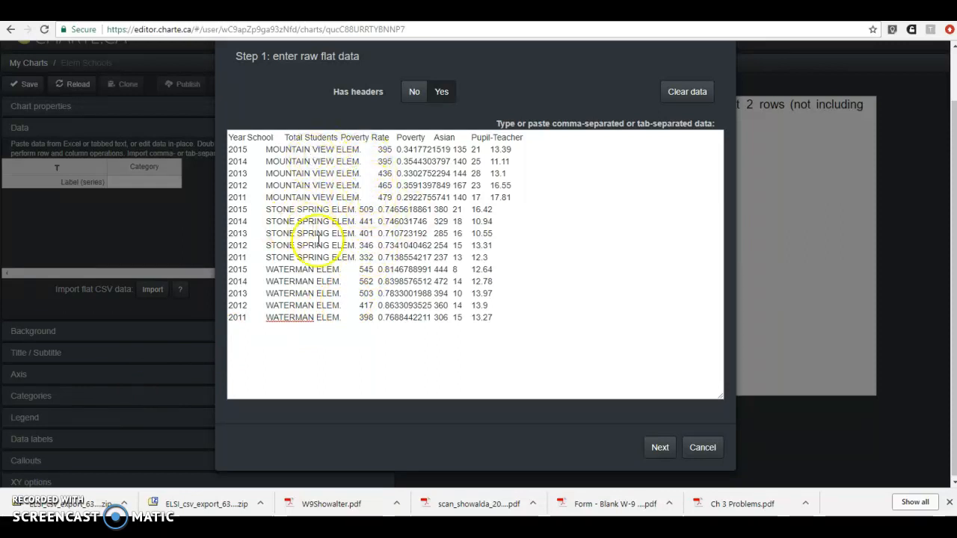
mouse_move(482, 337)
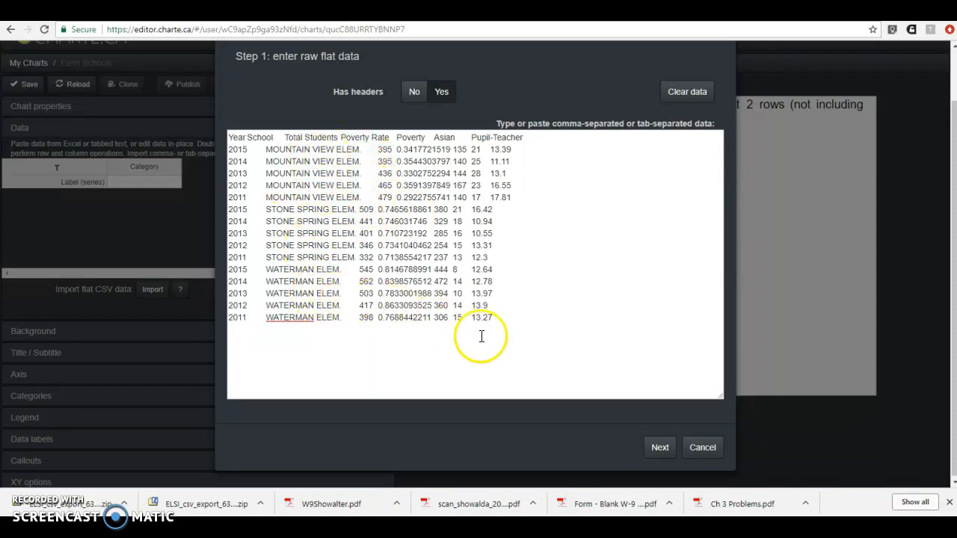
left_click(659, 447)
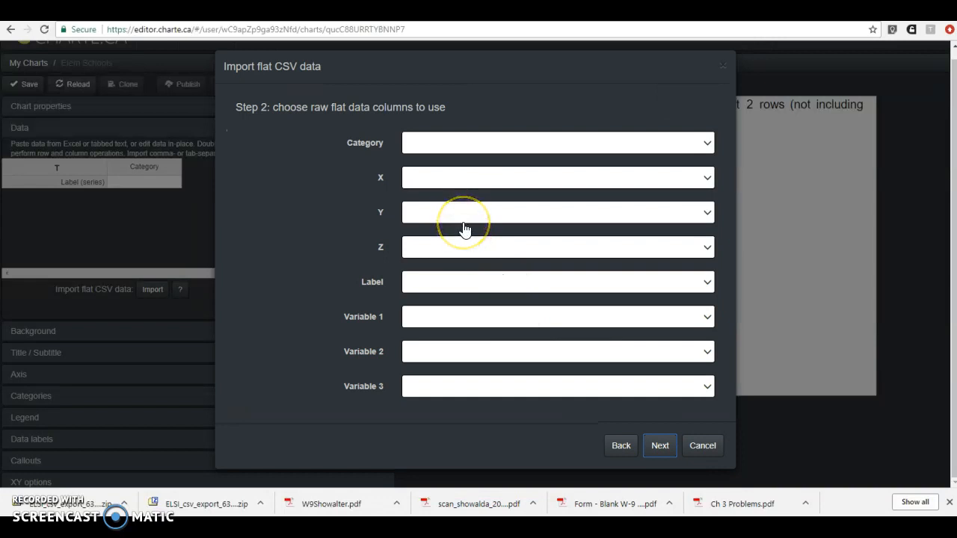
- Map Year as the category, Total Students as bubble size, and School as label
left_click(620, 445)
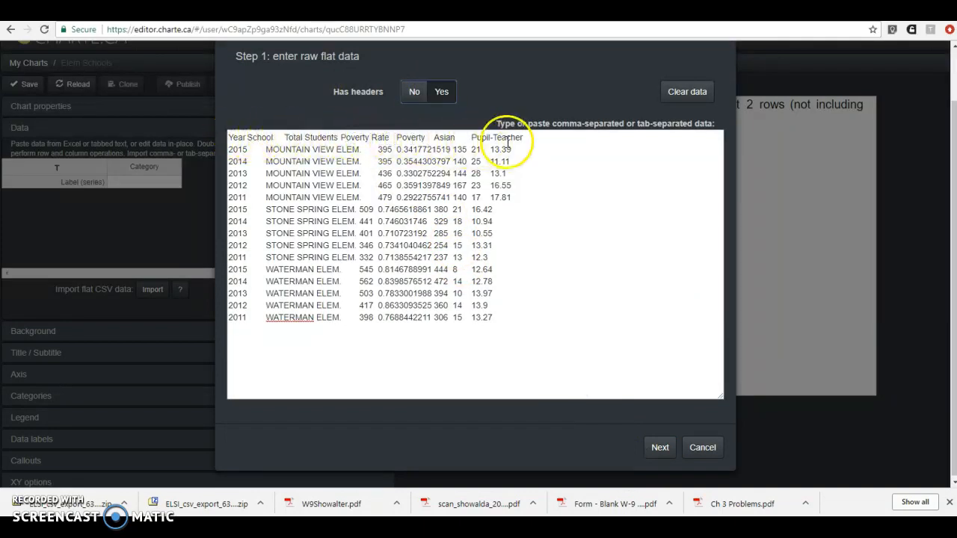
left_click(659, 447)
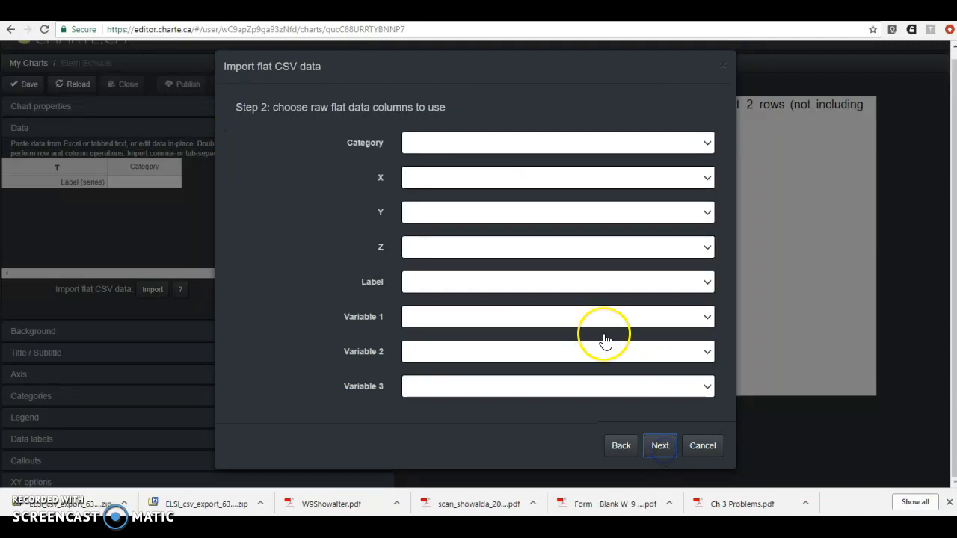
left_click(557, 142)
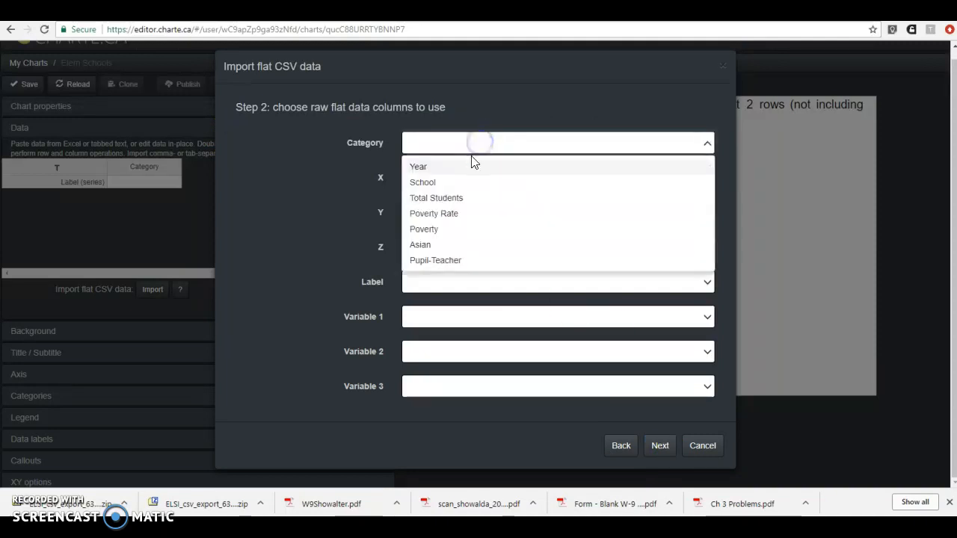
left_click(417, 166)
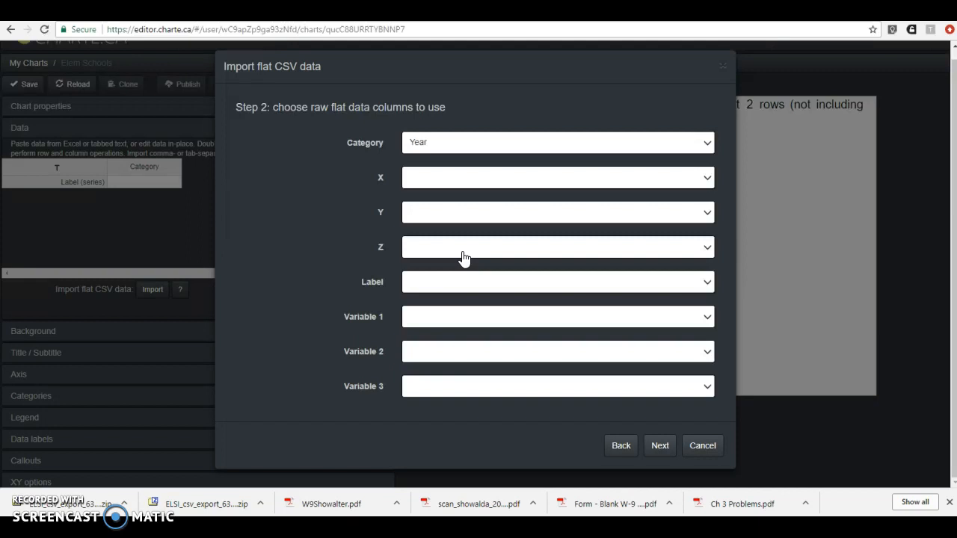
left_click(557, 247)
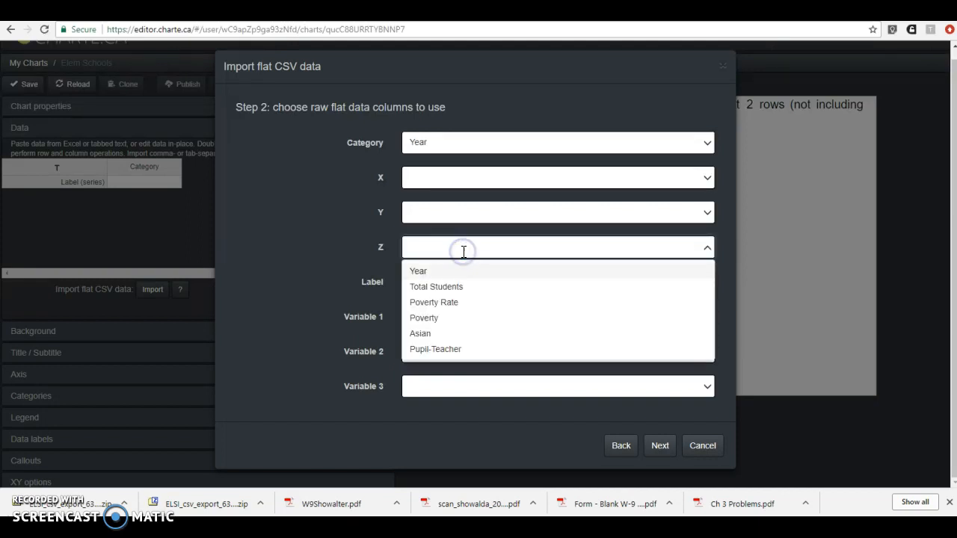
left_click(436, 287)
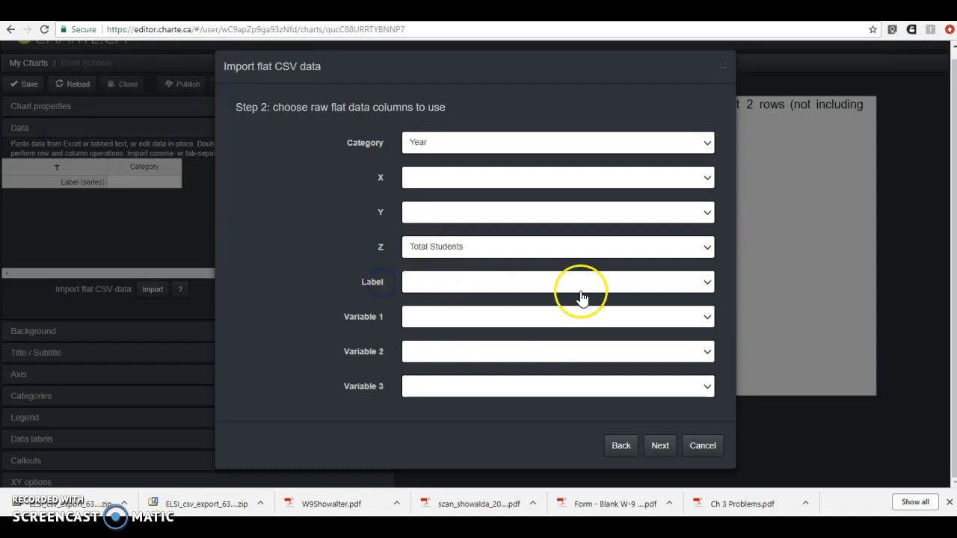
left_click(557, 282)
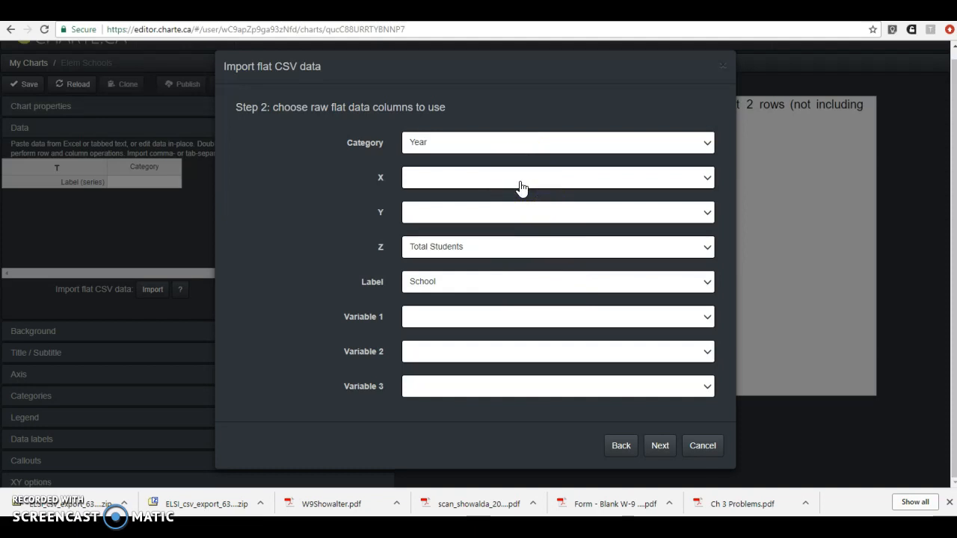
mouse_move(526, 213)
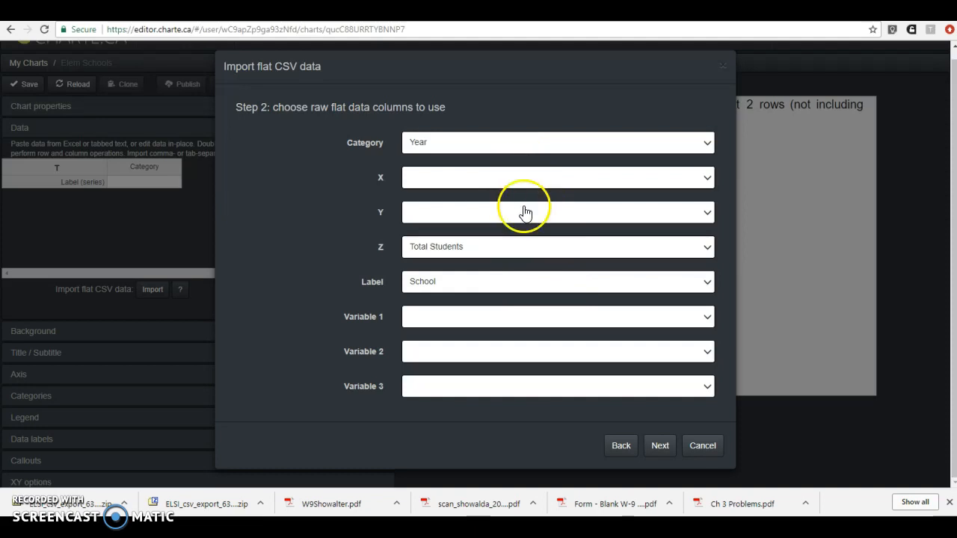
mouse_move(528, 216)
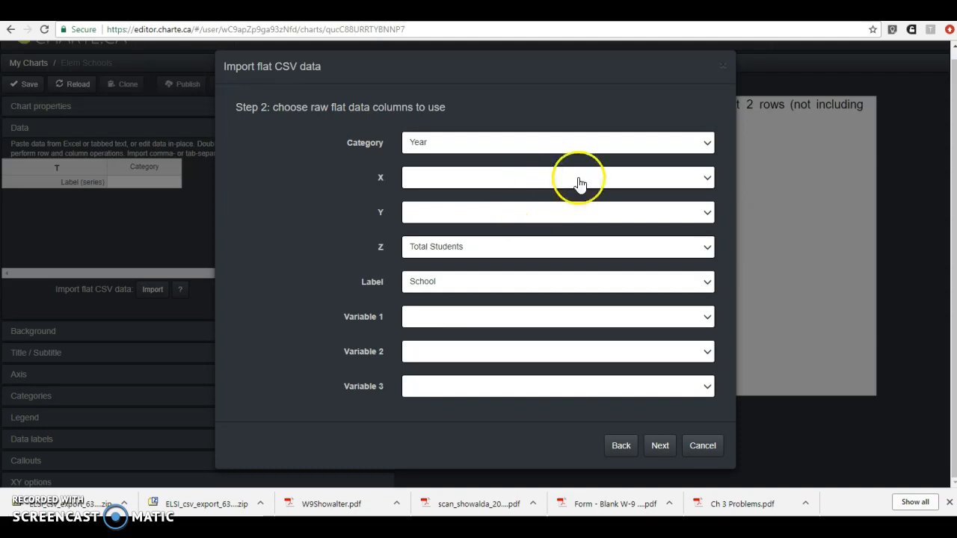
- Put Pupil-Teacher on the X axis and Asian on the Y axis
left_click(557, 178)
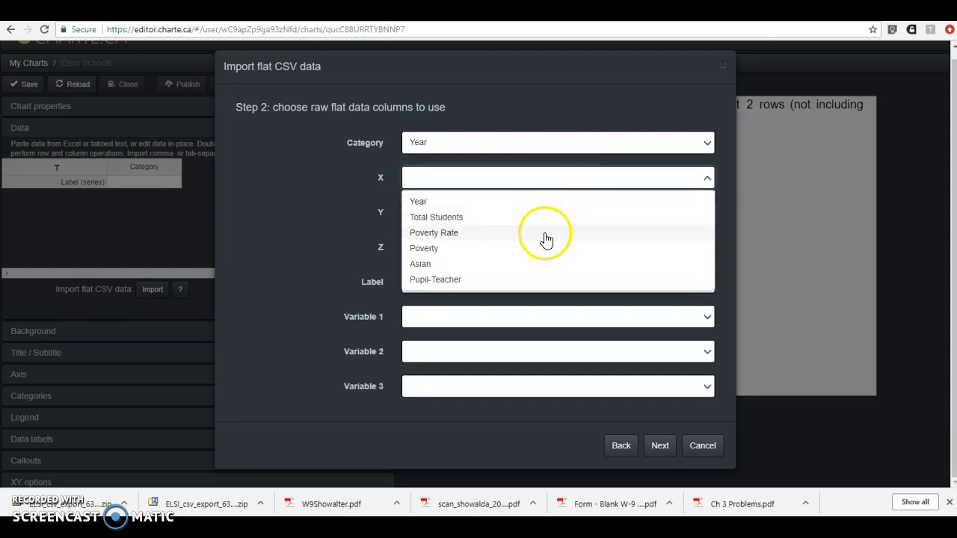
left_click(434, 233)
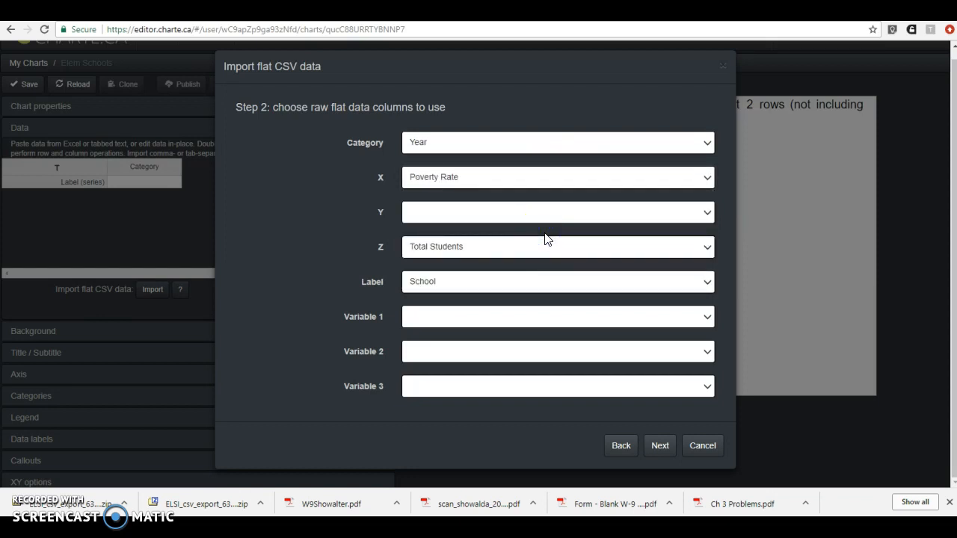
left_click(557, 212)
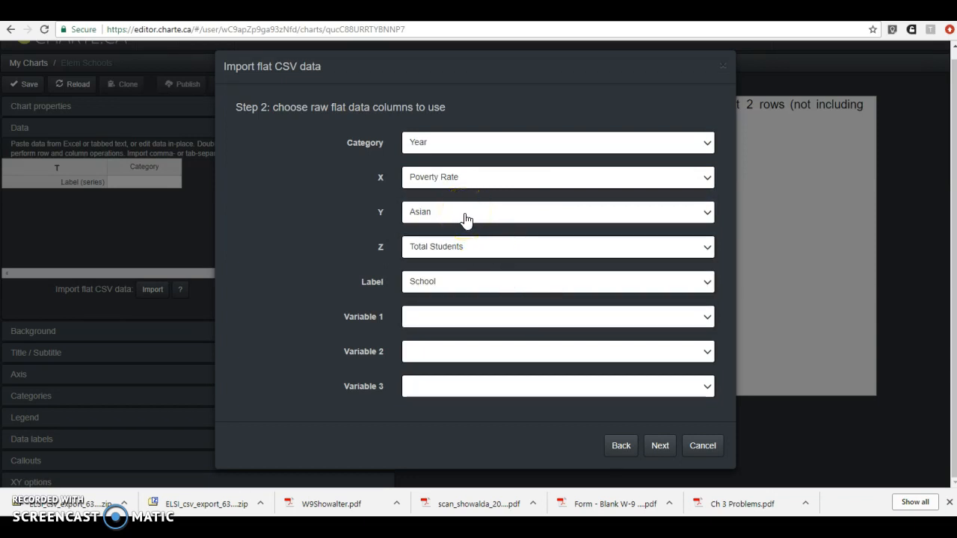
left_click(557, 177)
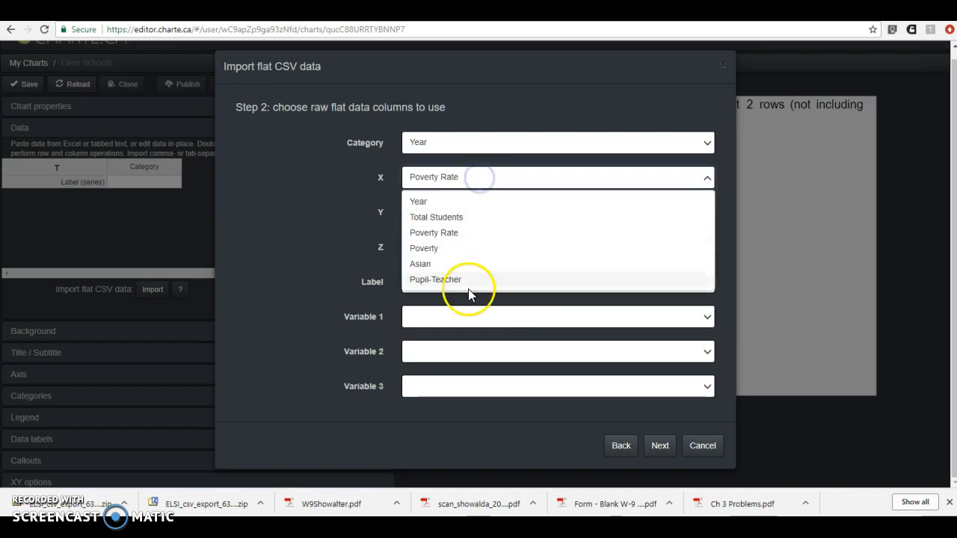
left_click(435, 279)
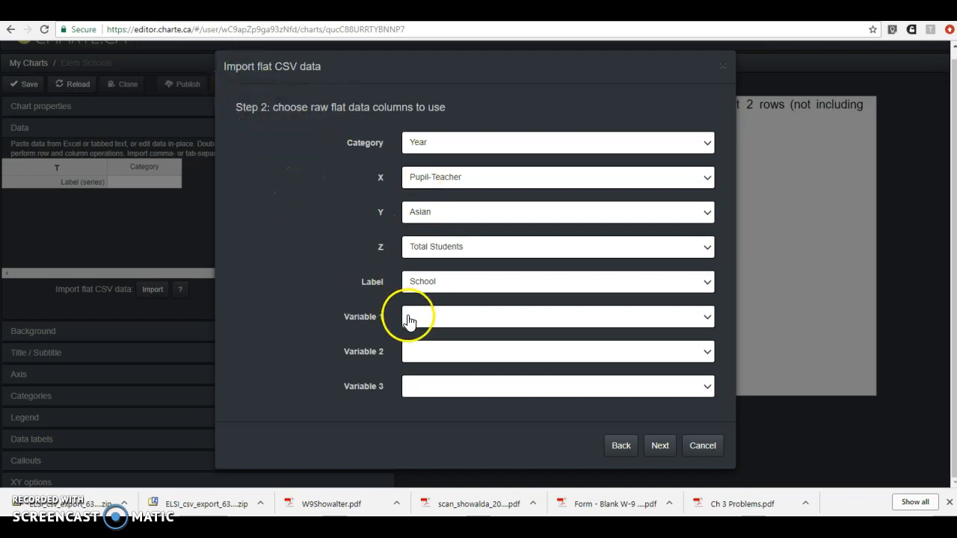
mouse_move(660, 445)
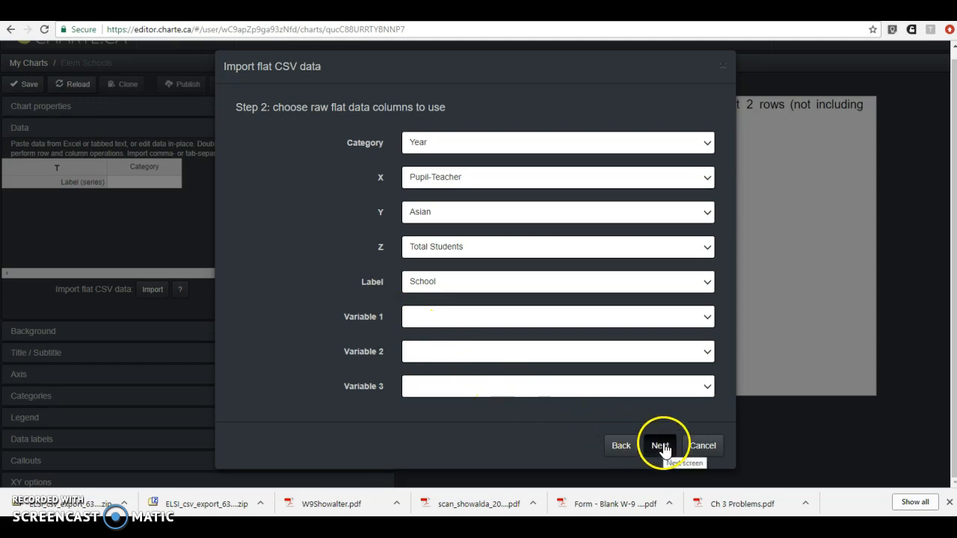
- Skip filtering and aggregation, keep ascending sort order, and finish the import
left_click(661, 446)
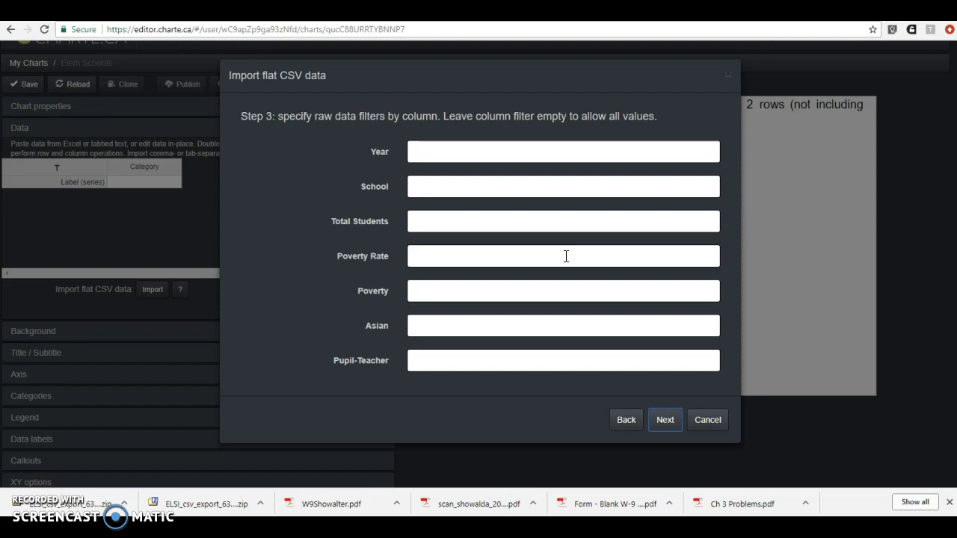
left_click(664, 419)
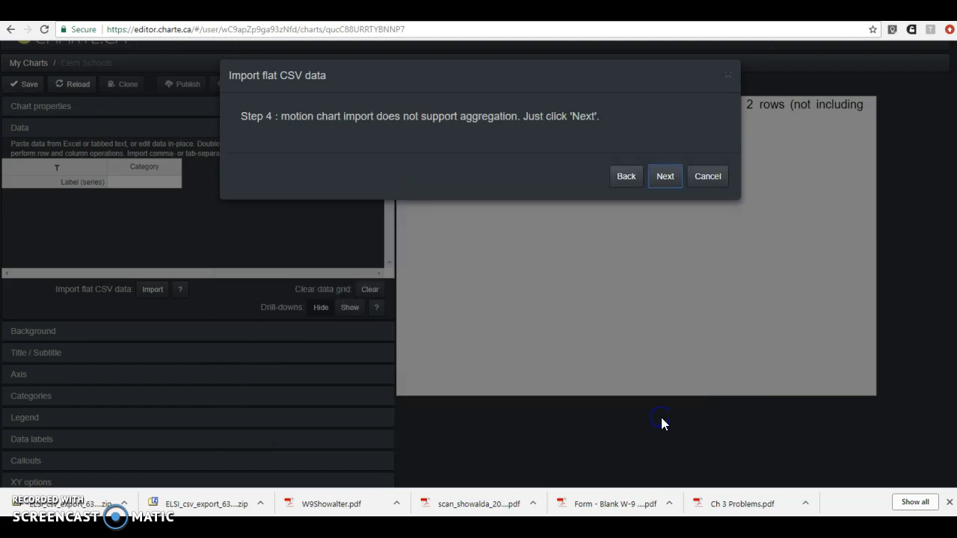
left_click(663, 176)
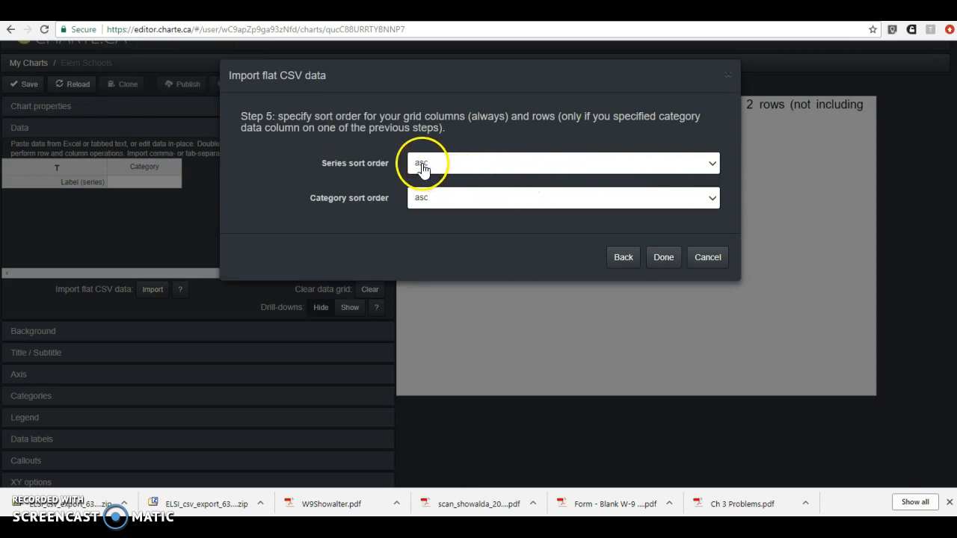
mouse_move(343, 210)
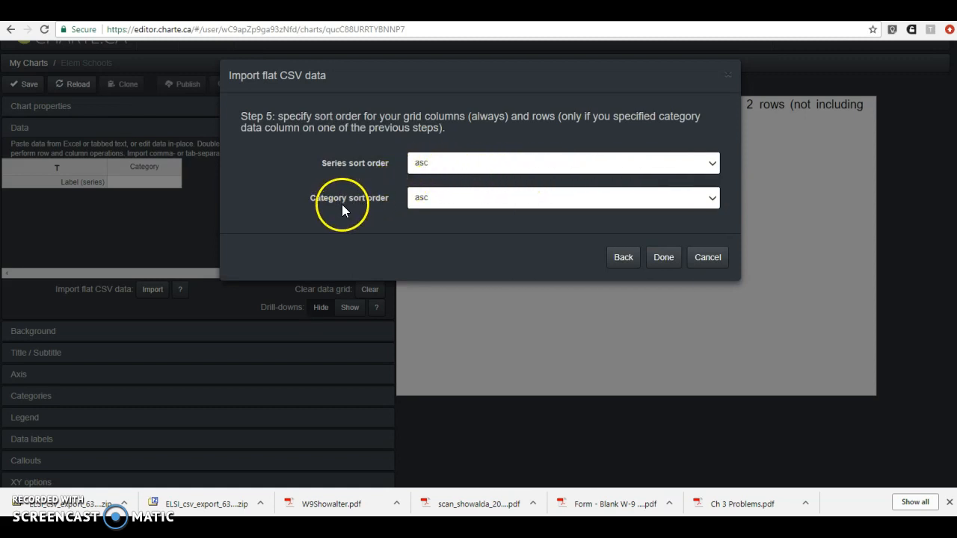
mouse_move(423, 197)
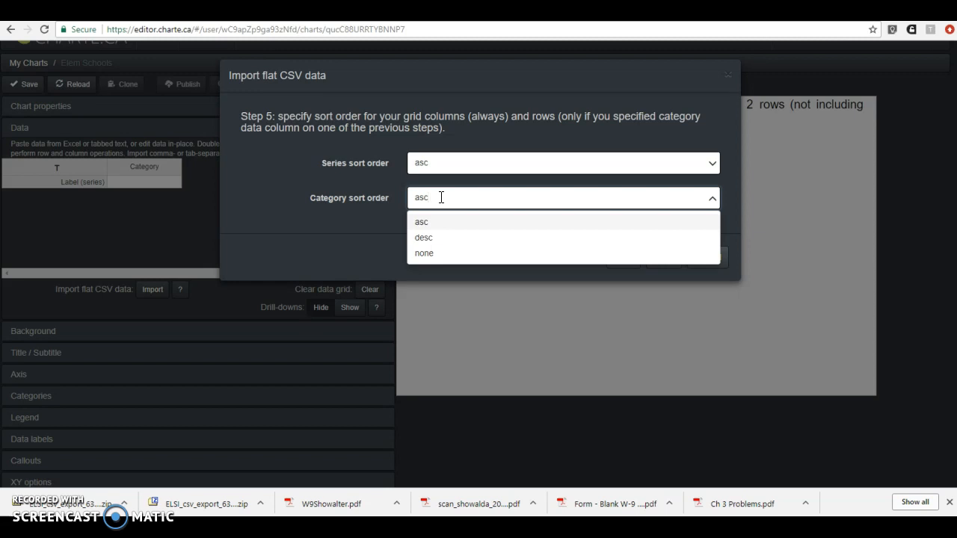
left_click(421, 221)
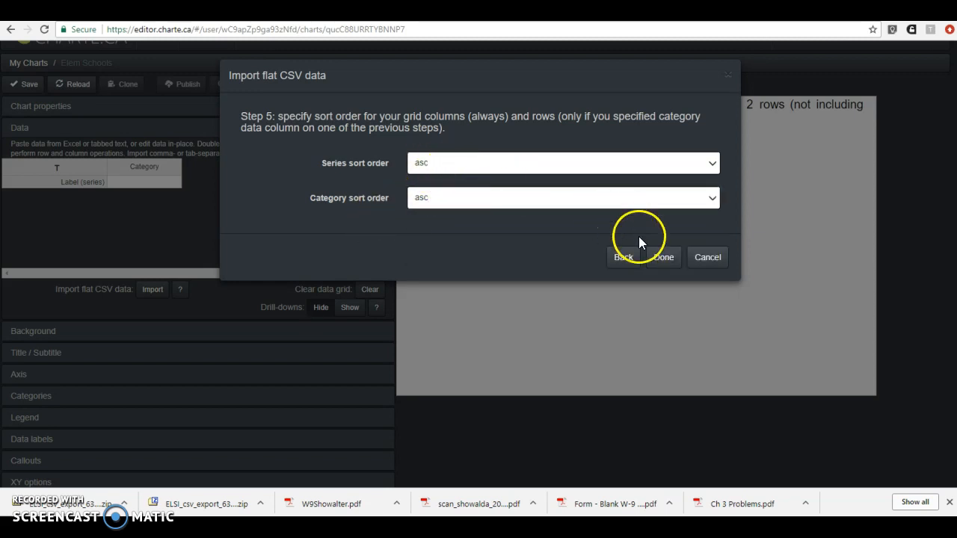
left_click(663, 257)
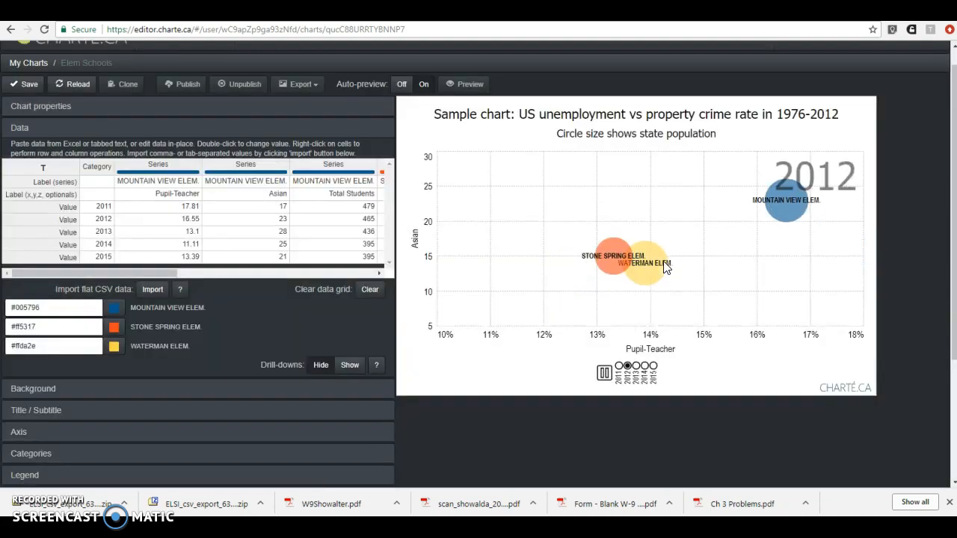
- Play the school bubble animation through 2015, then stop it back at 2011
left_click(651, 366)
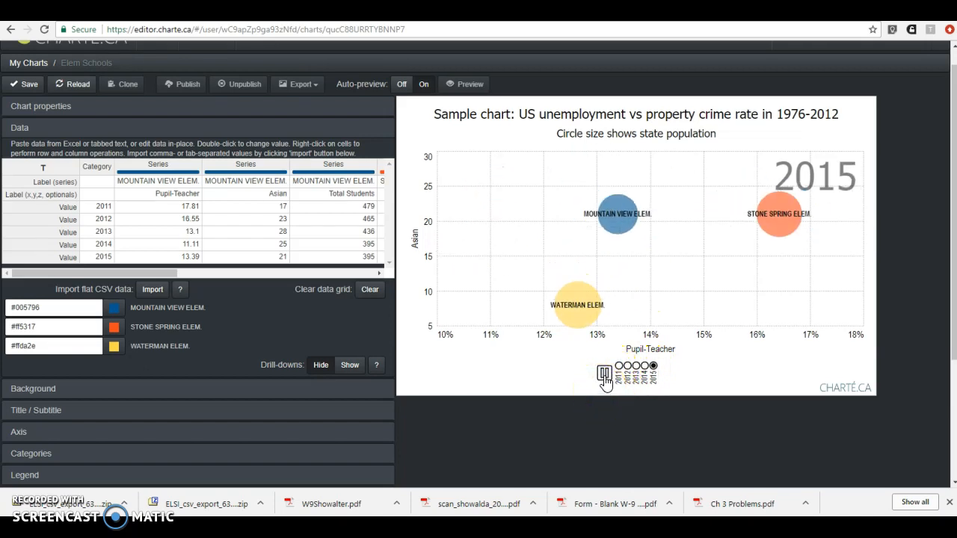
left_click(605, 366)
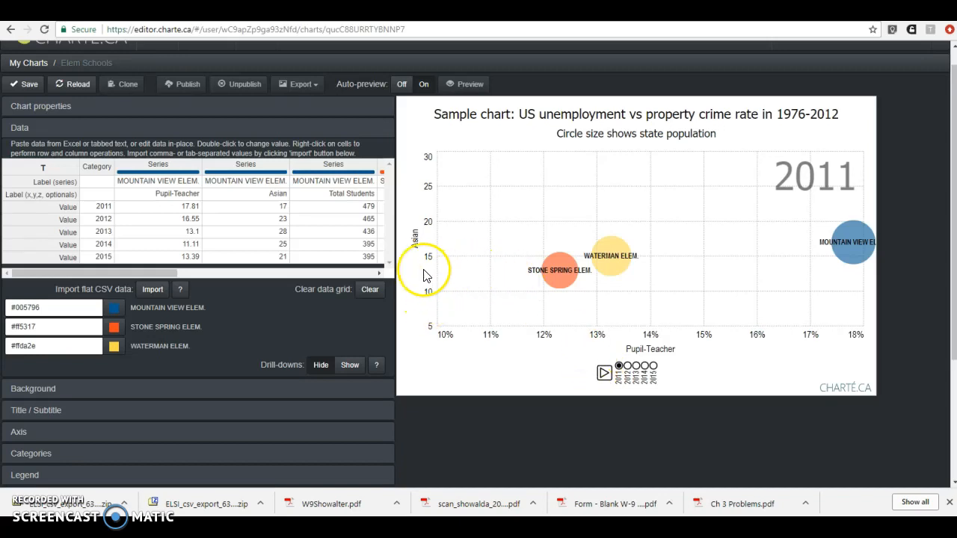
mouse_move(469, 303)
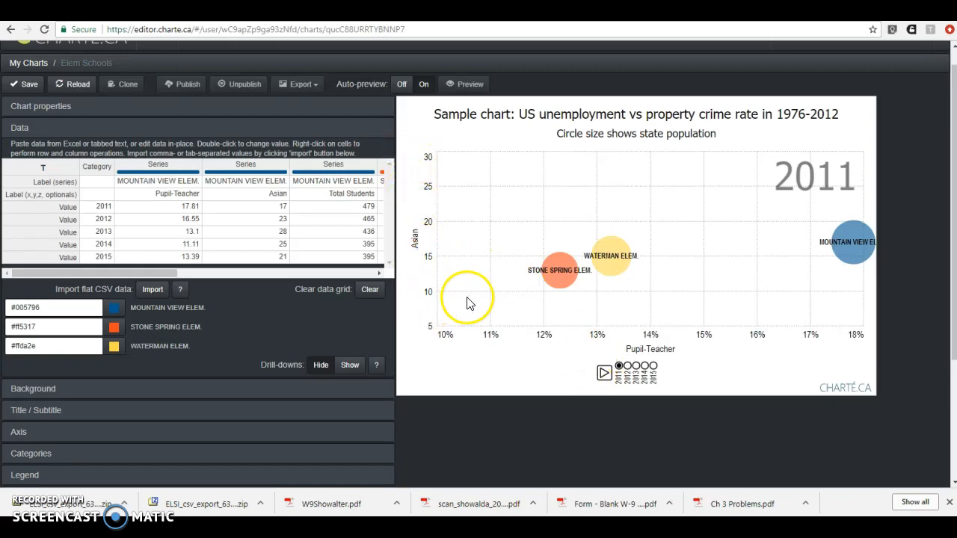
mouse_move(580, 283)
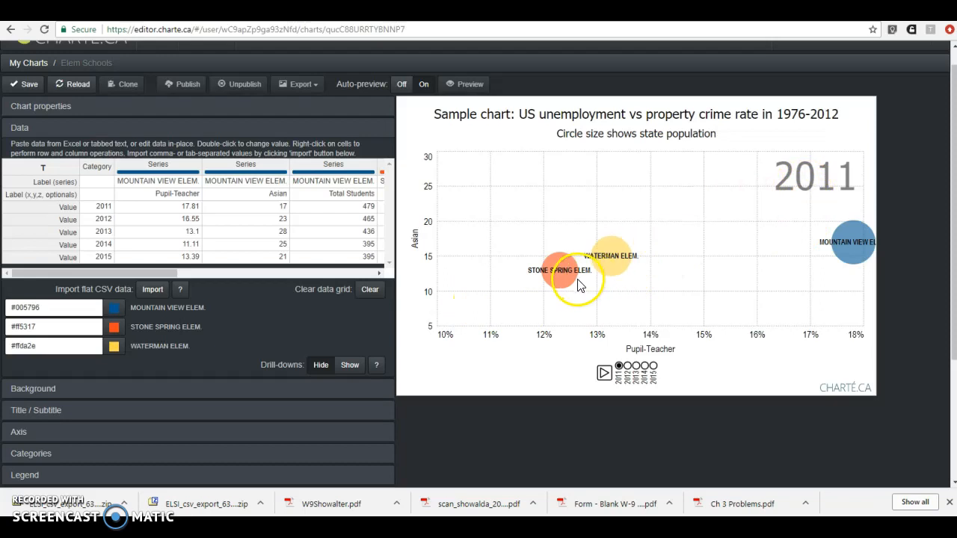
mouse_move(565, 281)
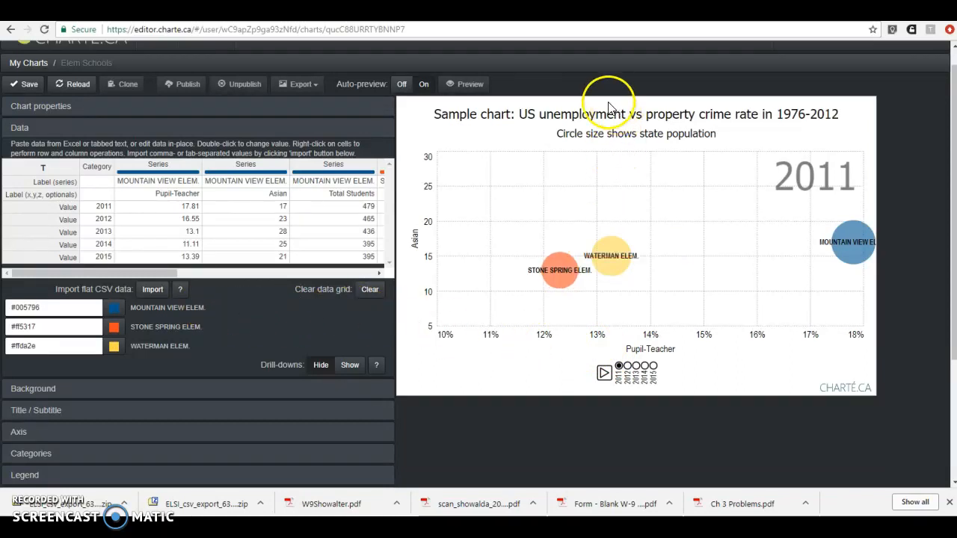
mouse_move(612, 133)
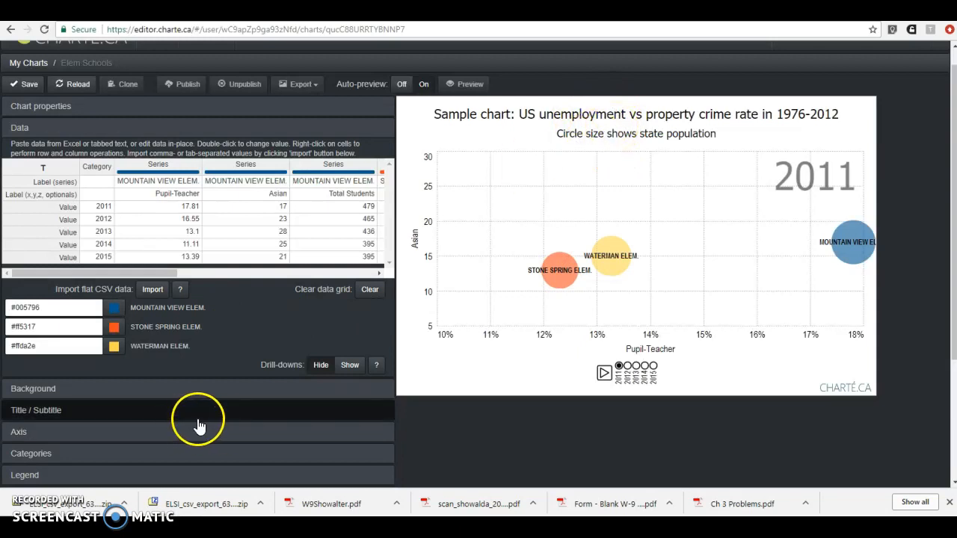
- Set the title 'Harrisonburg/Rockingham Elementaries (2011-2015)' and start editing the subtitle wording
scroll("down", 3)
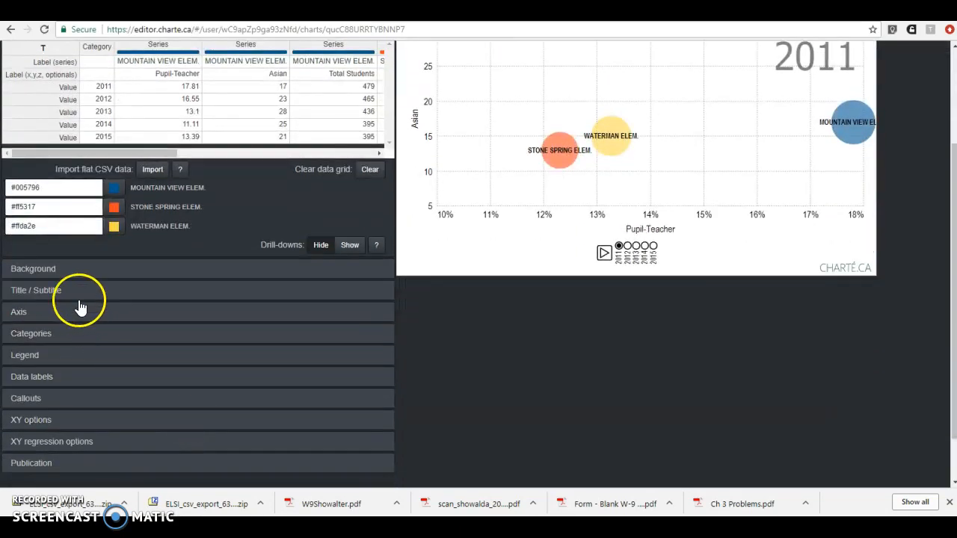
left_click(35, 290)
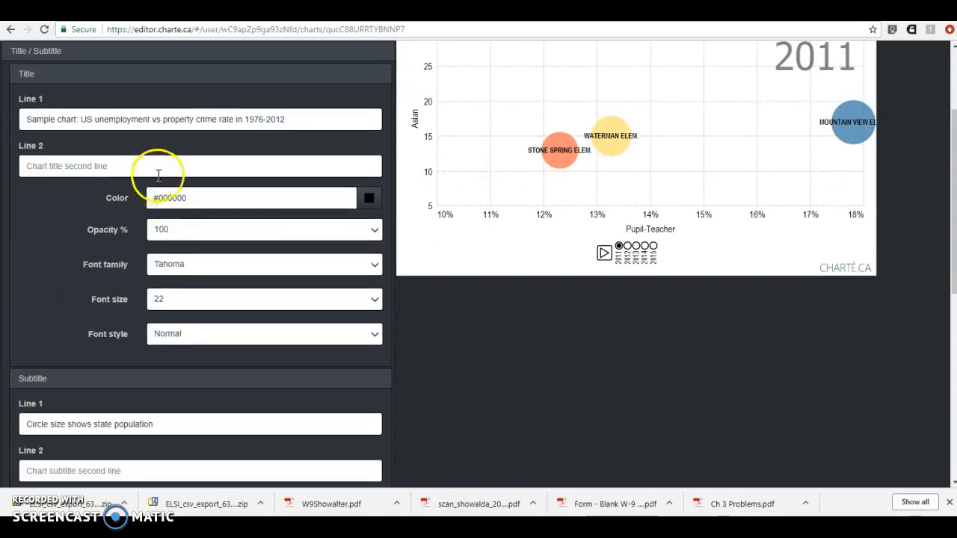
double_click(247, 119)
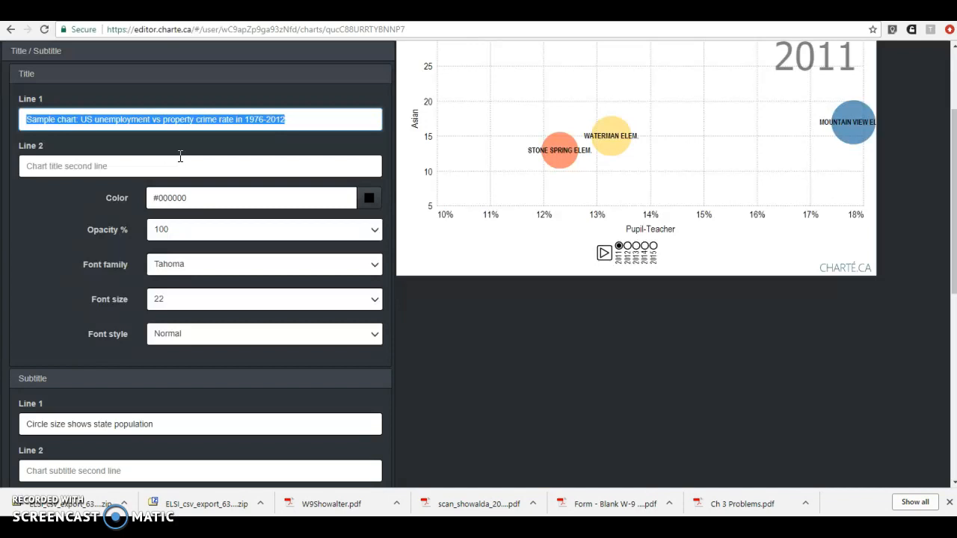
type("Ha")
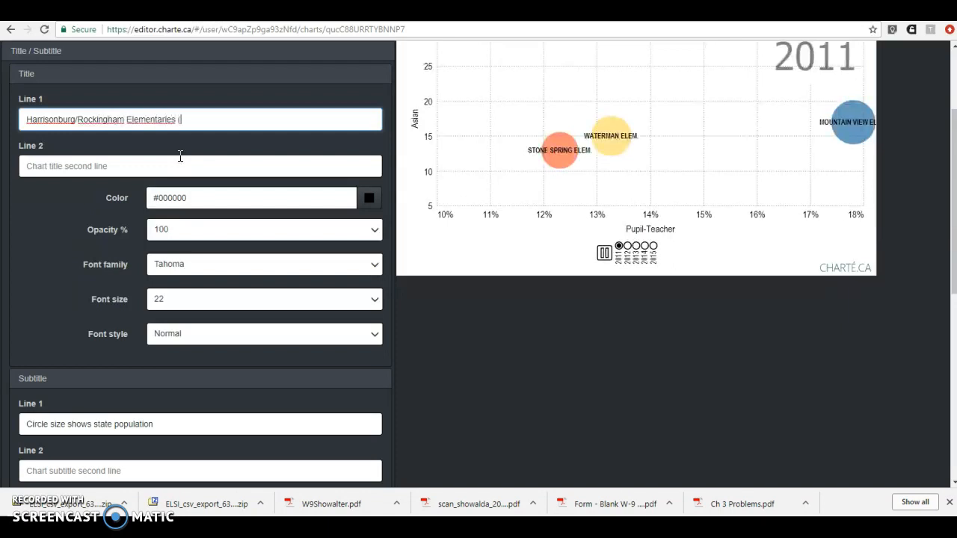
type("2011-2015")
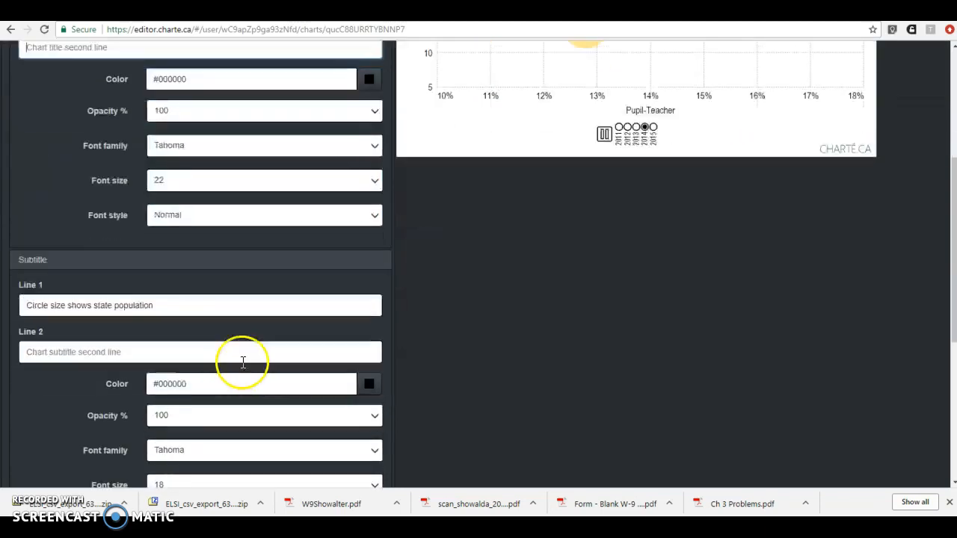
scroll("down", 3)
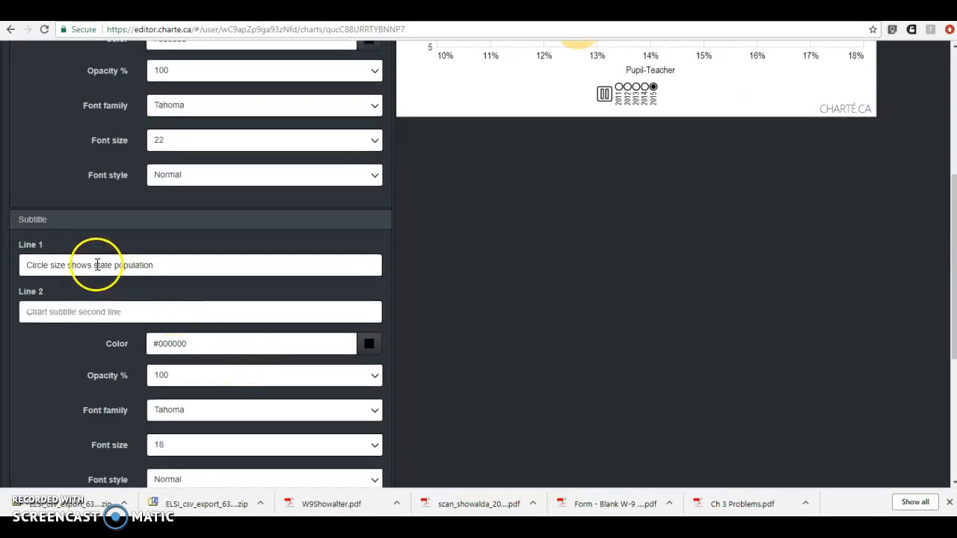
double_click(103, 264)
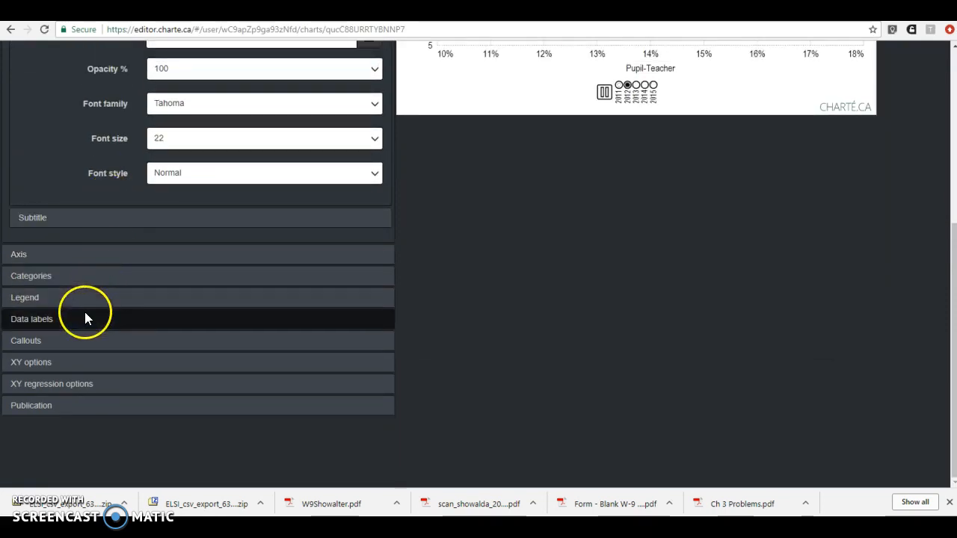
- Review the XY axis scale and label settings for the Bottom axis format
left_click(25, 297)
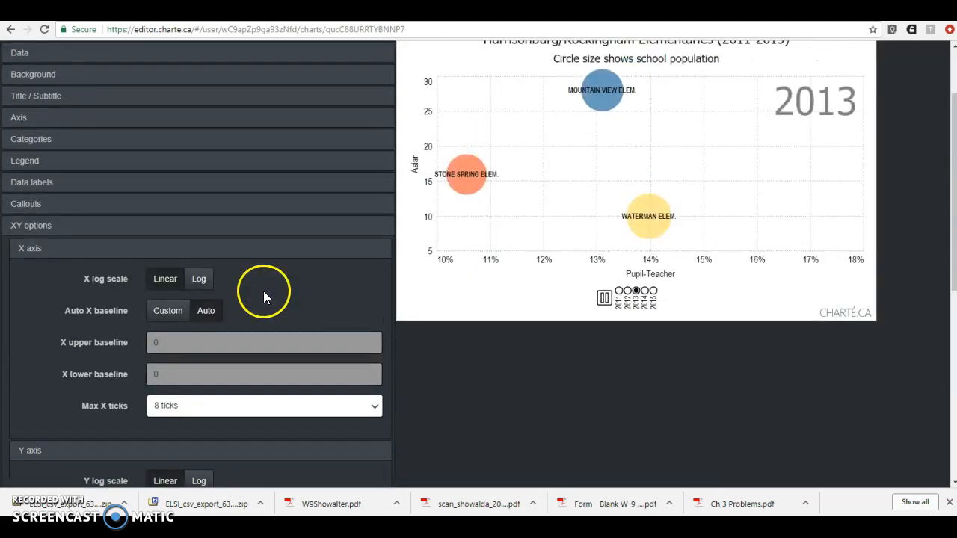
left_click(653, 291)
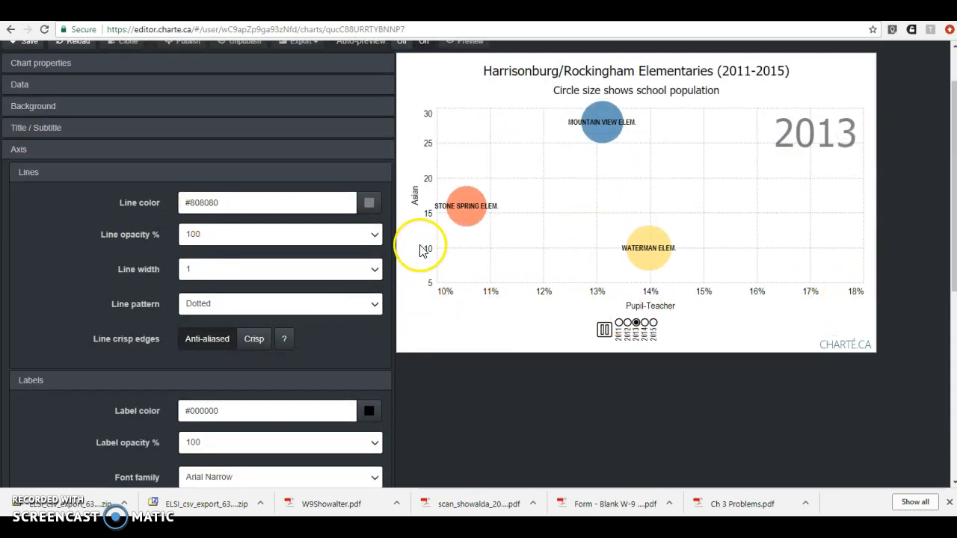
mouse_move(86, 355)
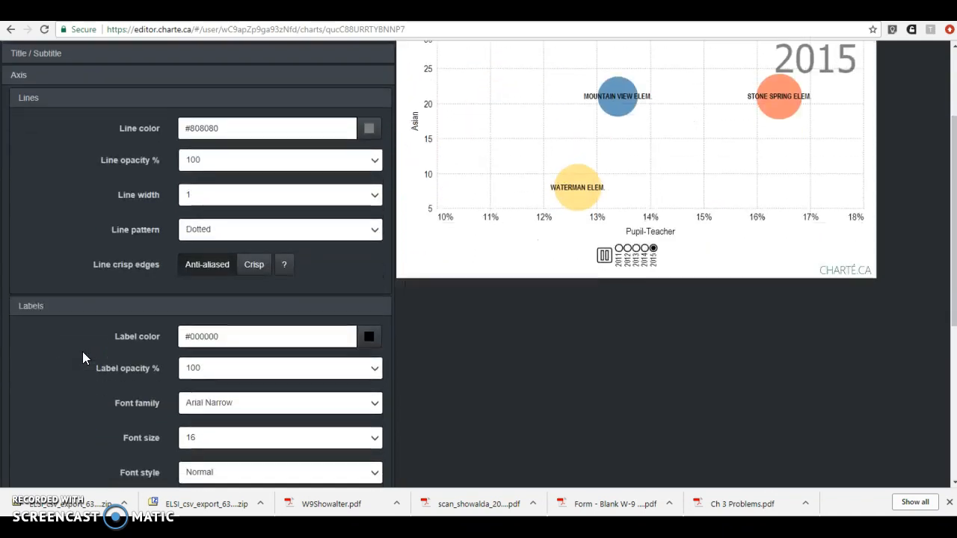
scroll("down", 3)
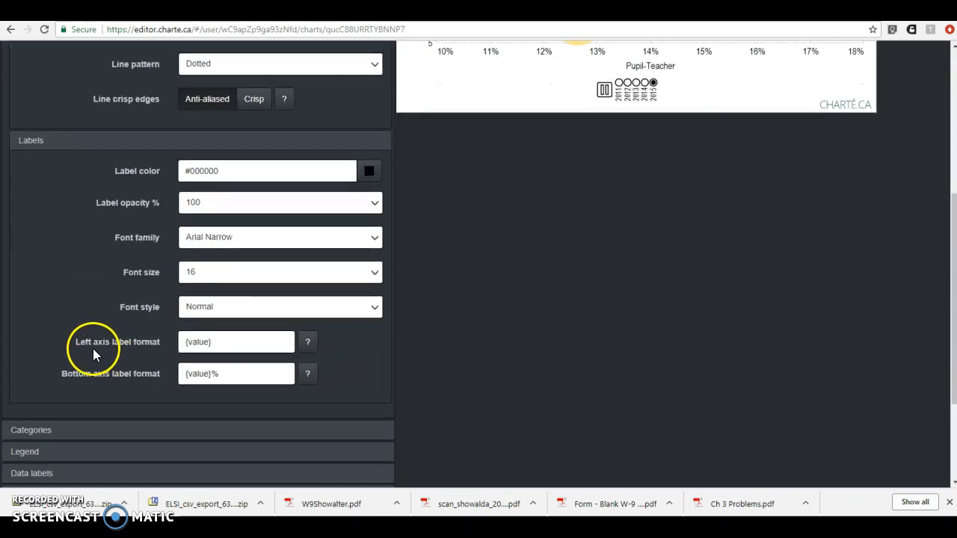
mouse_move(157, 352)
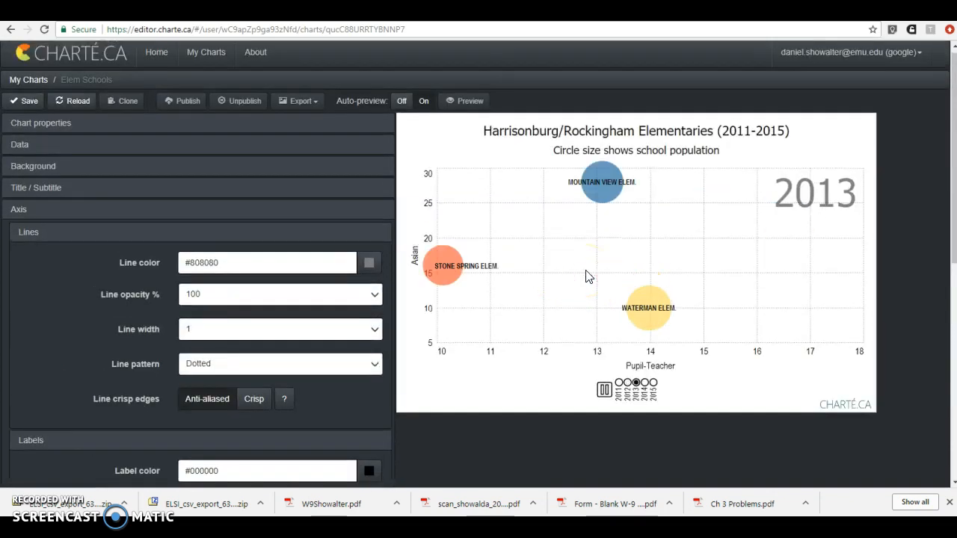
- Play and pause the animation, check school positions for 2013 and 2014, then reopen Data
left_click(604, 390)
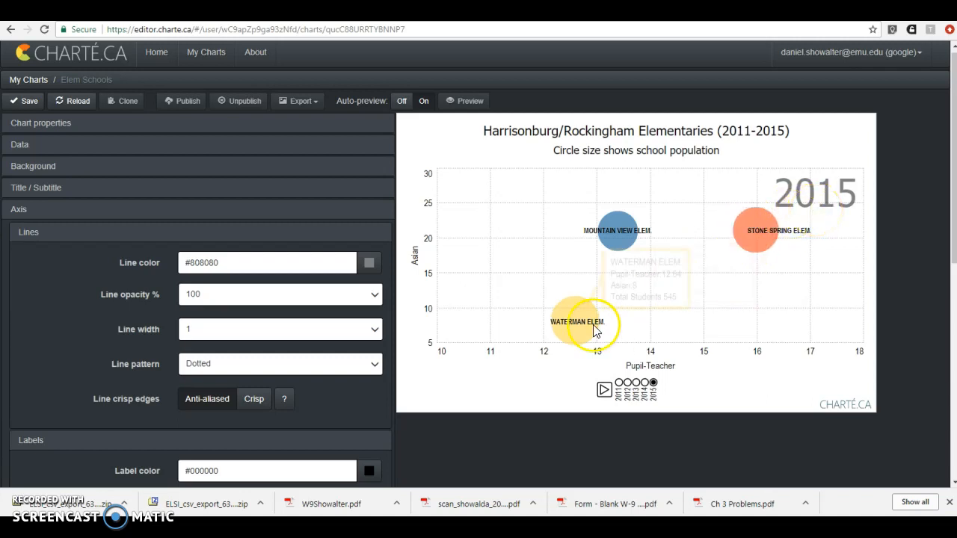
mouse_move(547, 323)
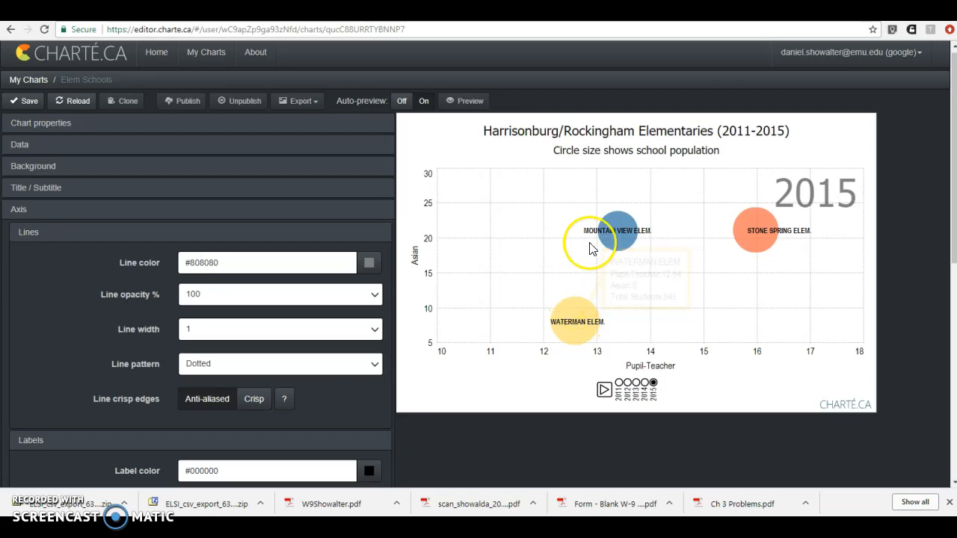
mouse_move(407, 267)
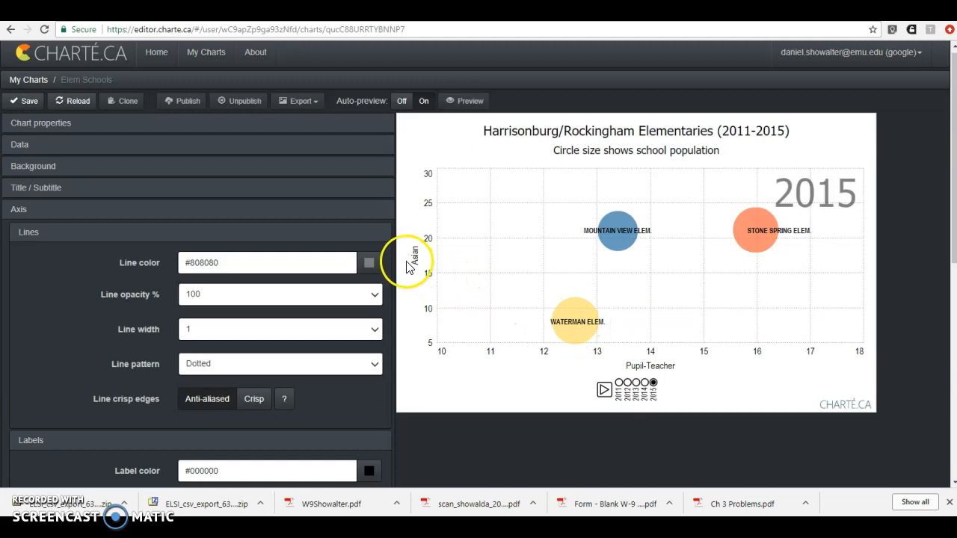
mouse_move(565, 325)
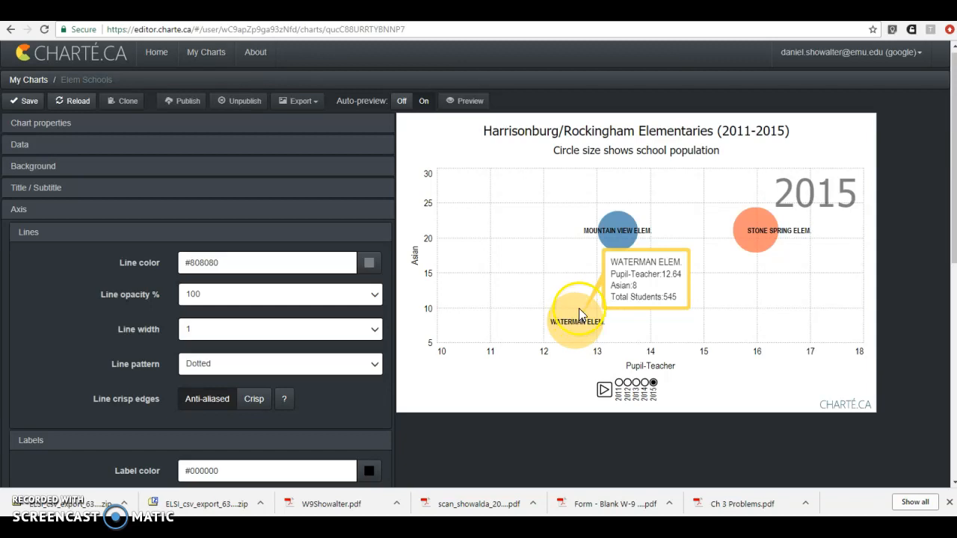
left_click(616, 382)
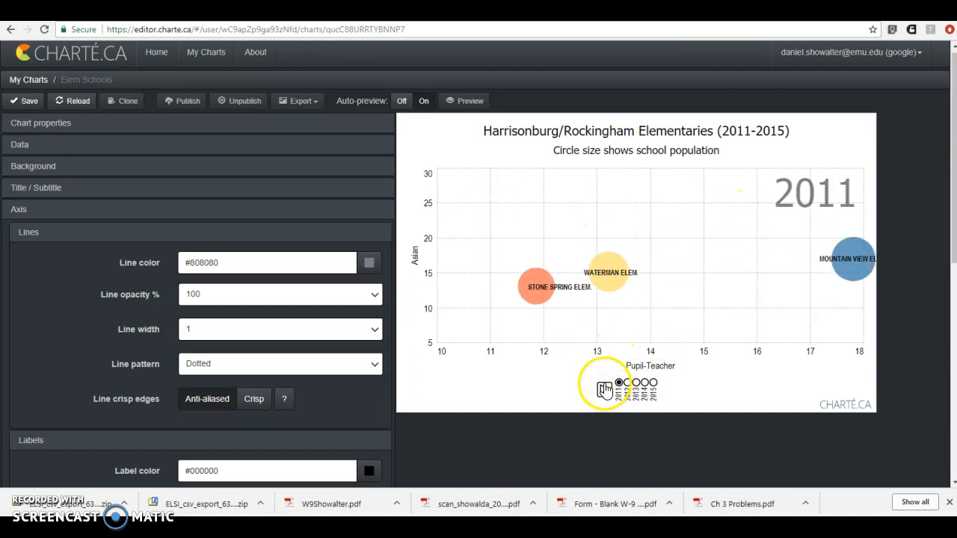
left_click(617, 384)
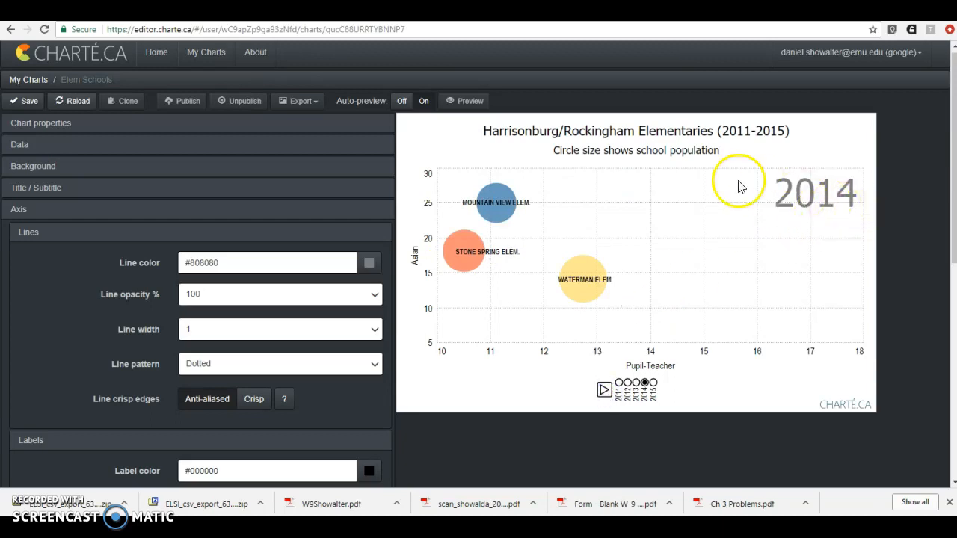
mouse_move(496, 205)
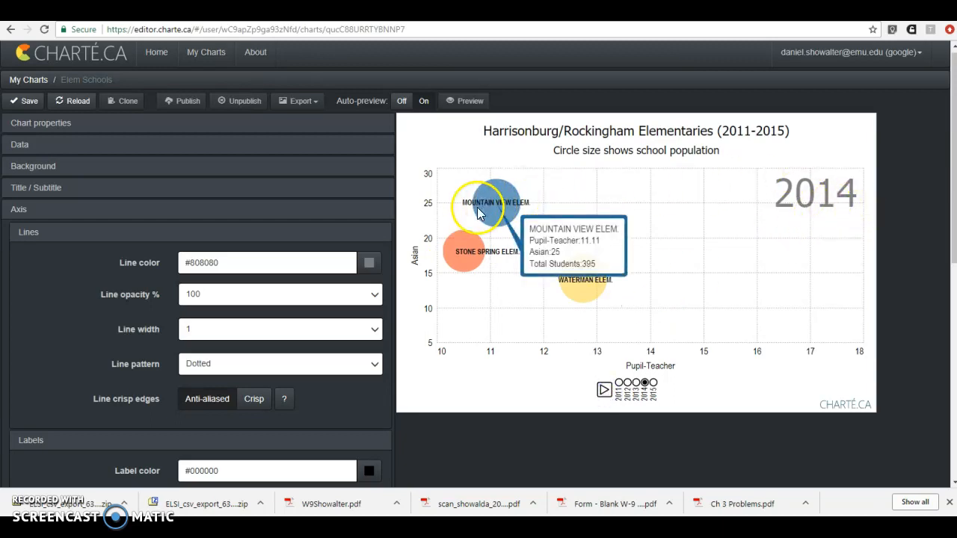
left_click(619, 383)
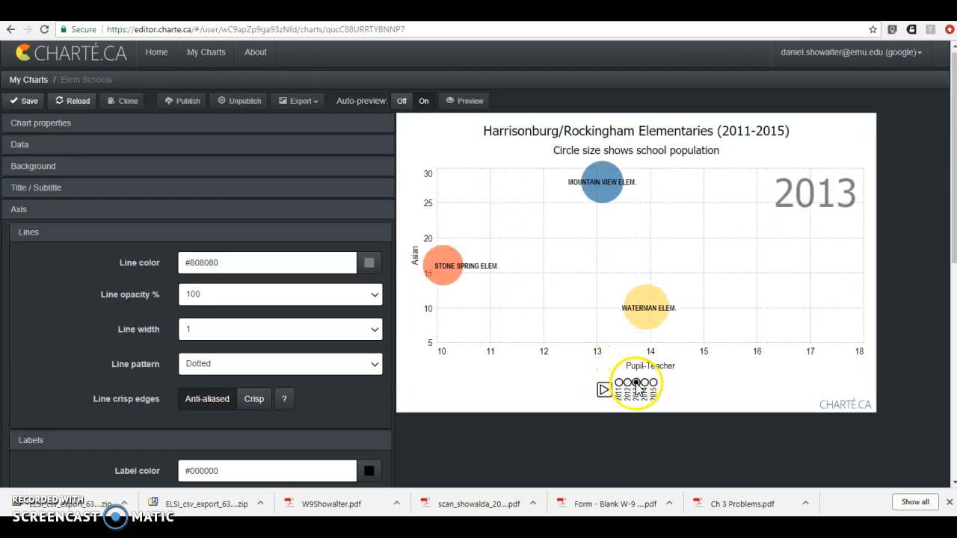
left_click(634, 382)
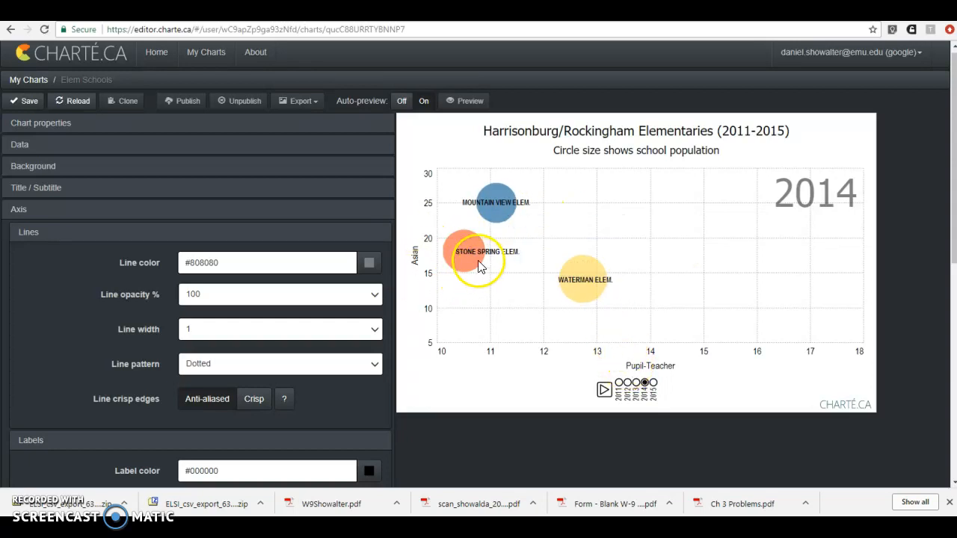
left_click(41, 209)
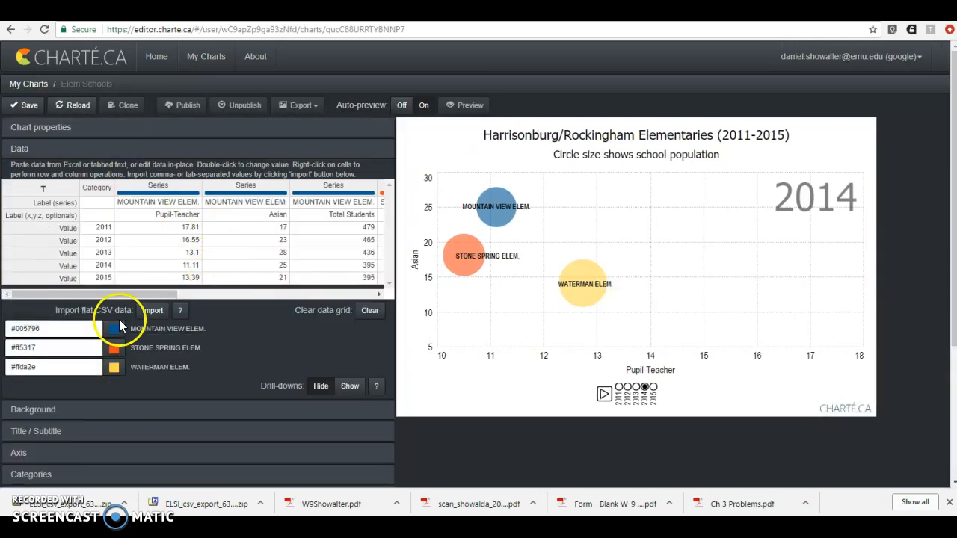
mouse_move(256, 344)
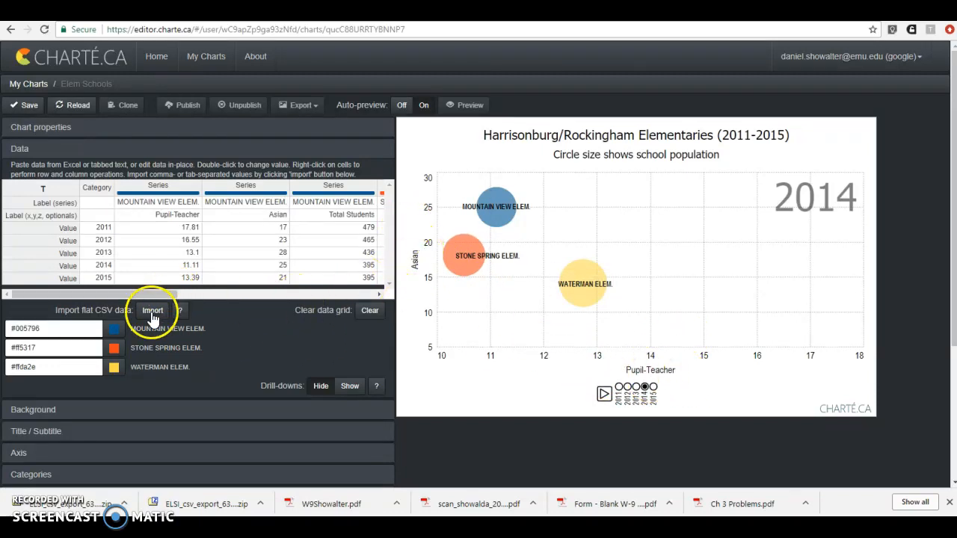
- Review the Axis and Legend settings unchanged, then reveal the schools' data grid
scroll("down", 3)
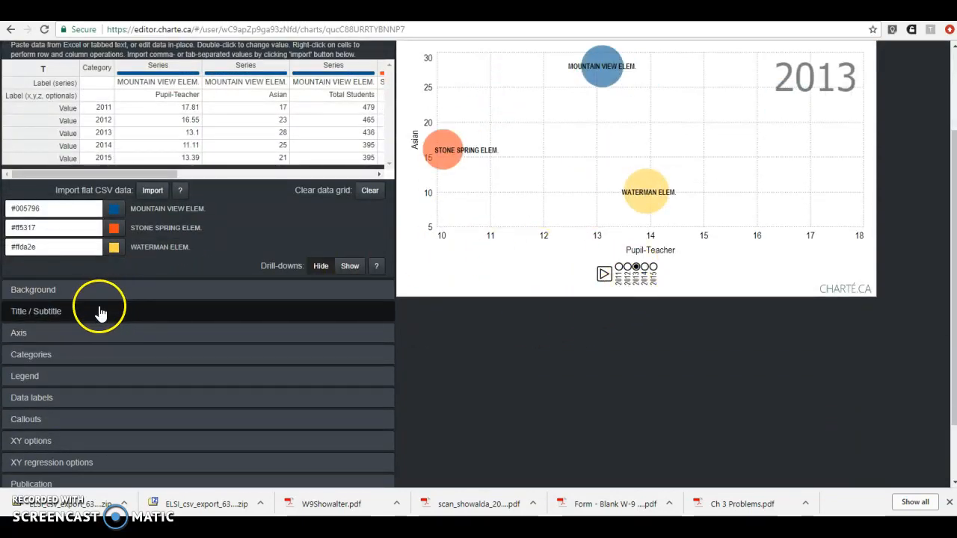
left_click(18, 333)
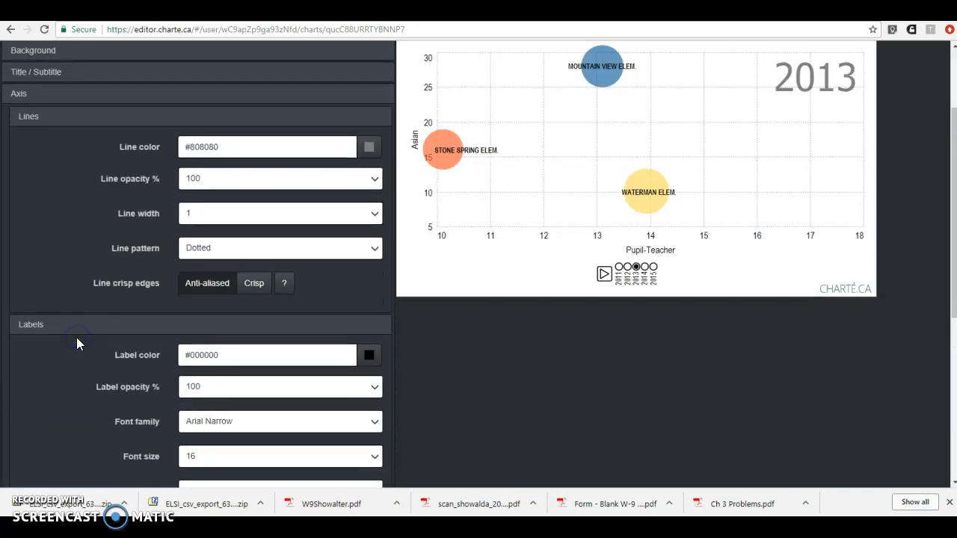
scroll("down", 3)
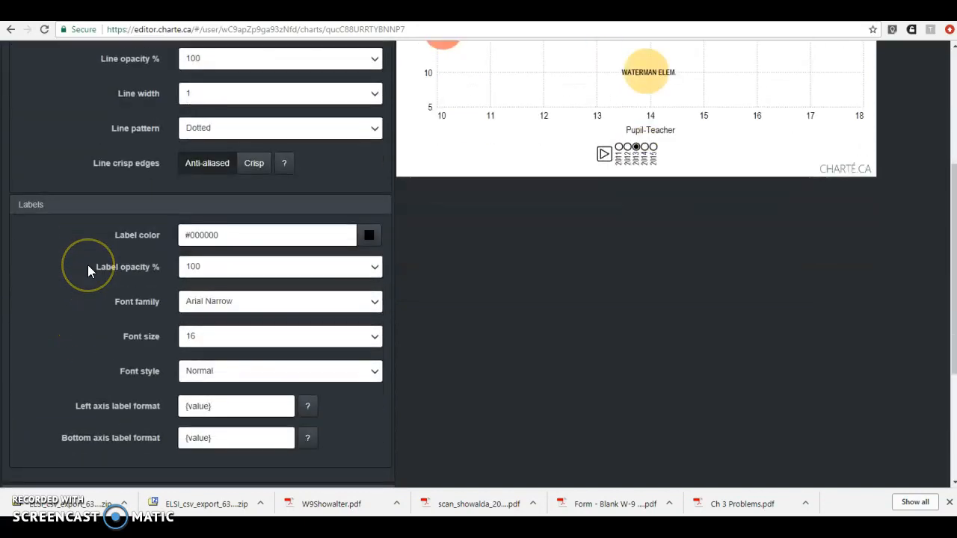
scroll("down", 3)
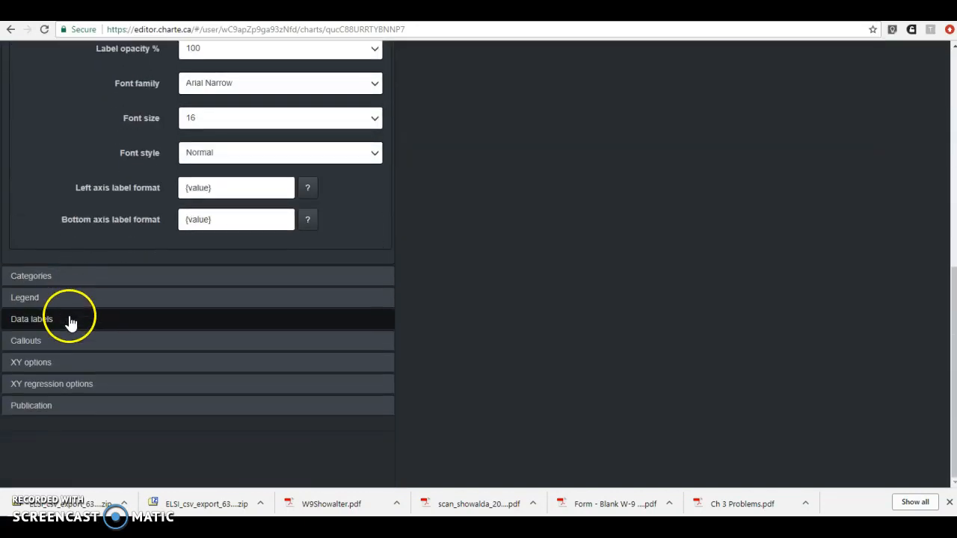
left_click(32, 318)
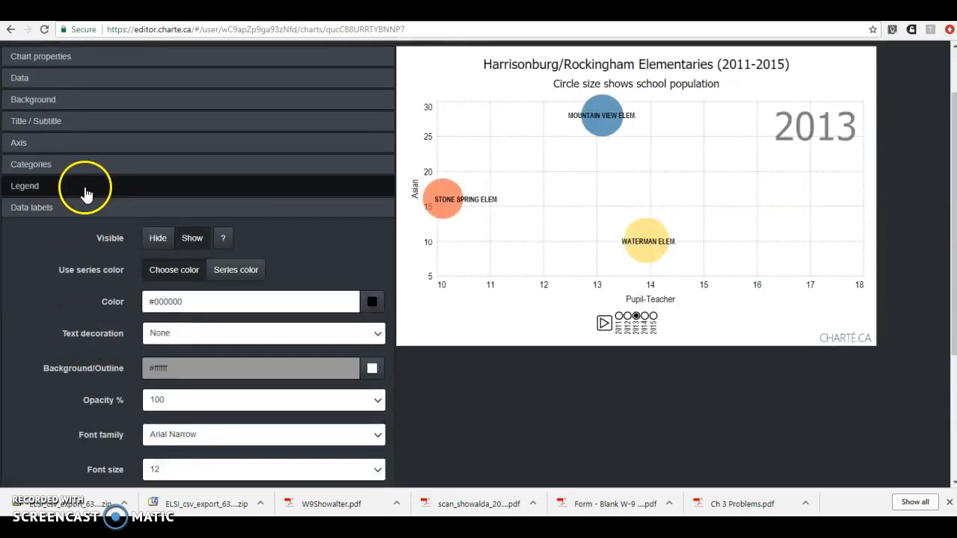
left_click(88, 186)
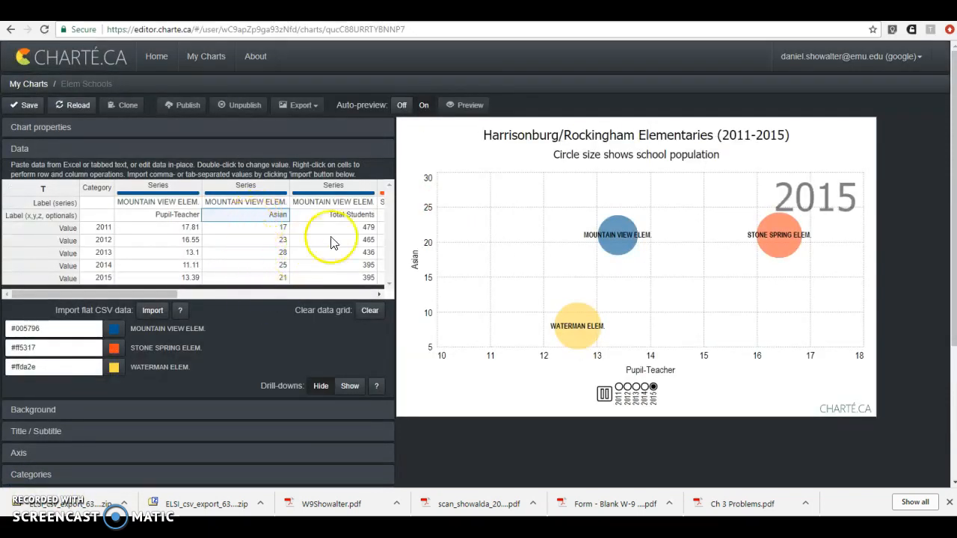
- Relabel the series 'Pupil-Teacher Ratio' and 'Number of Asian Students', then play the animation
left_click(618, 387)
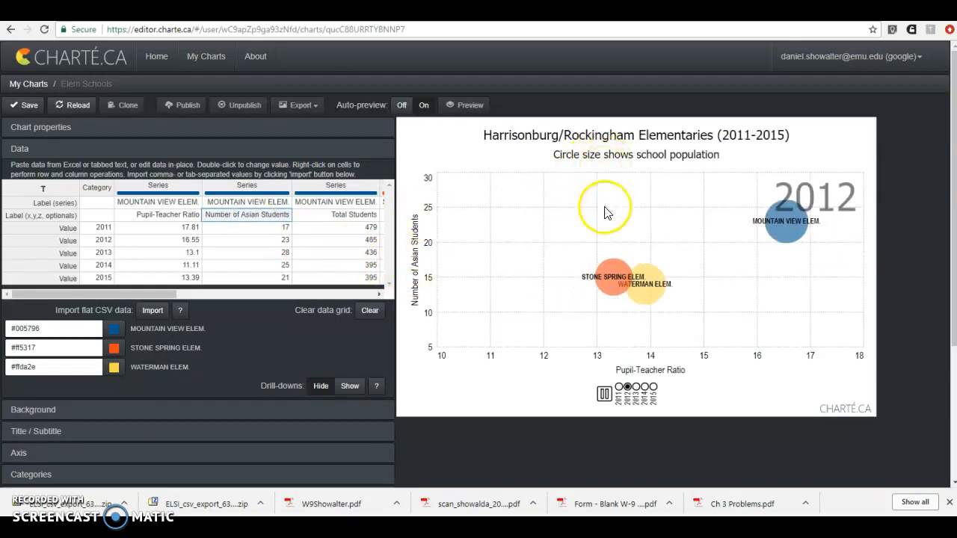
left_click(604, 394)
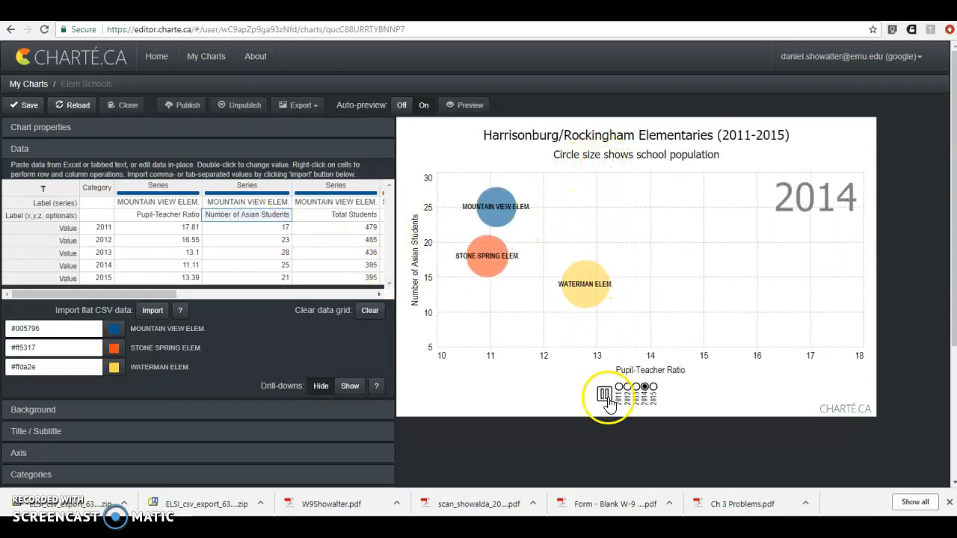
left_click(605, 394)
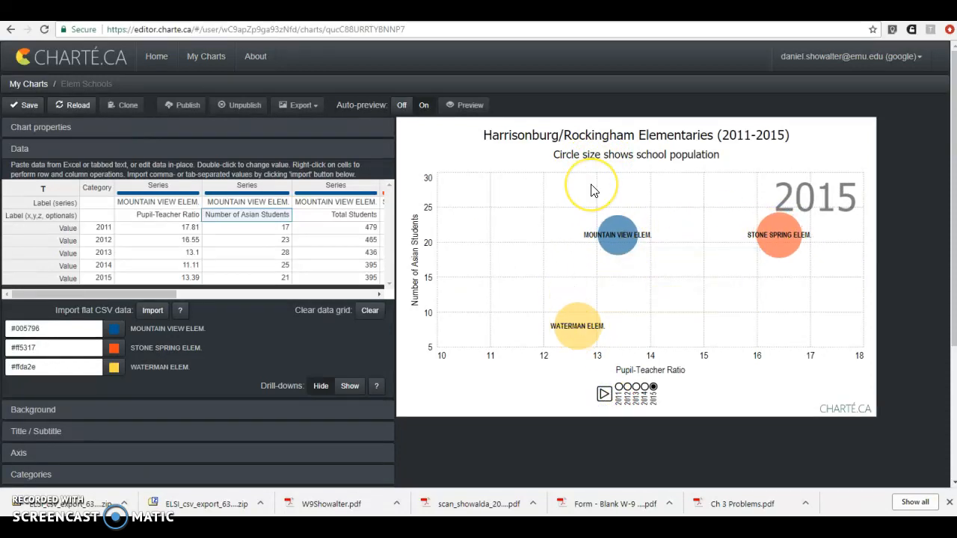
mouse_move(493, 258)
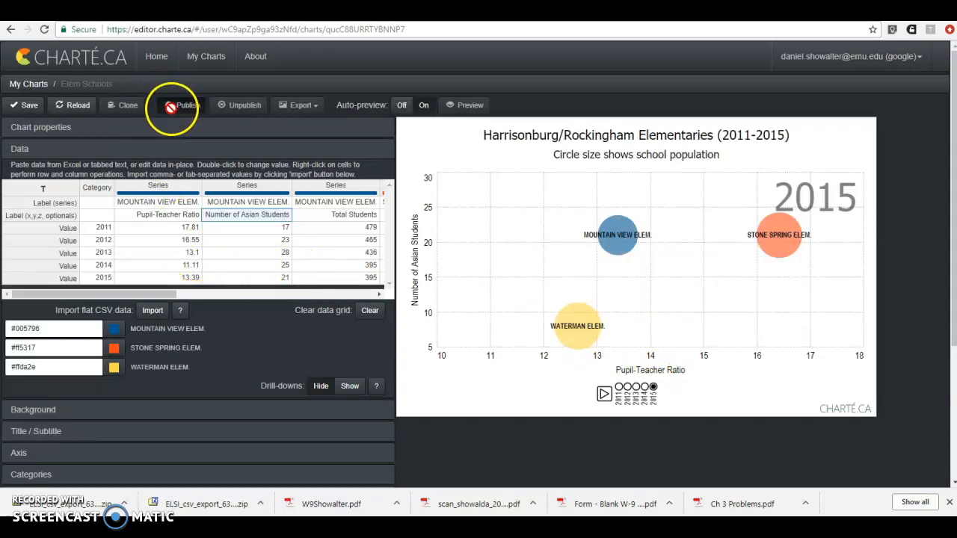
- Save the Elem Schools chart and publish it to get its URL and embed code
scroll("down", 3)
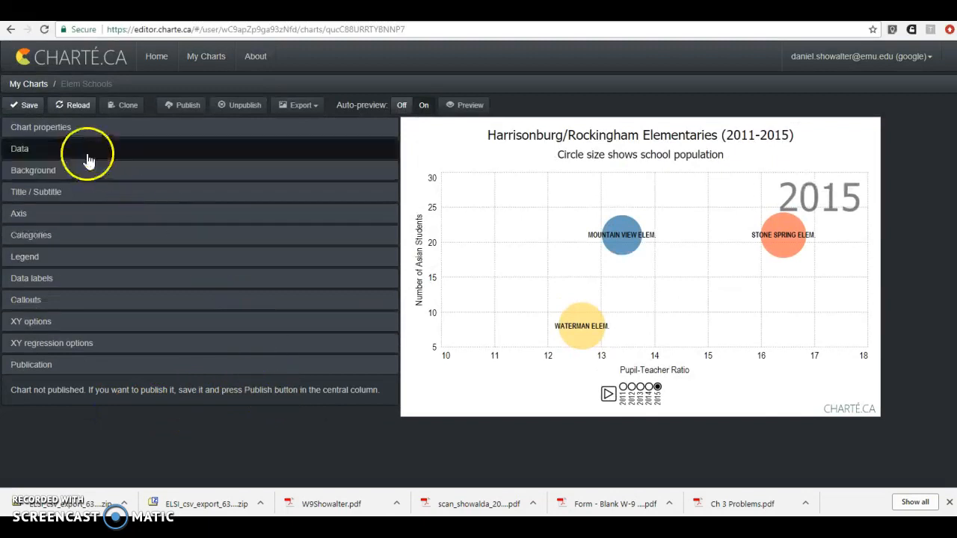
left_click(608, 394)
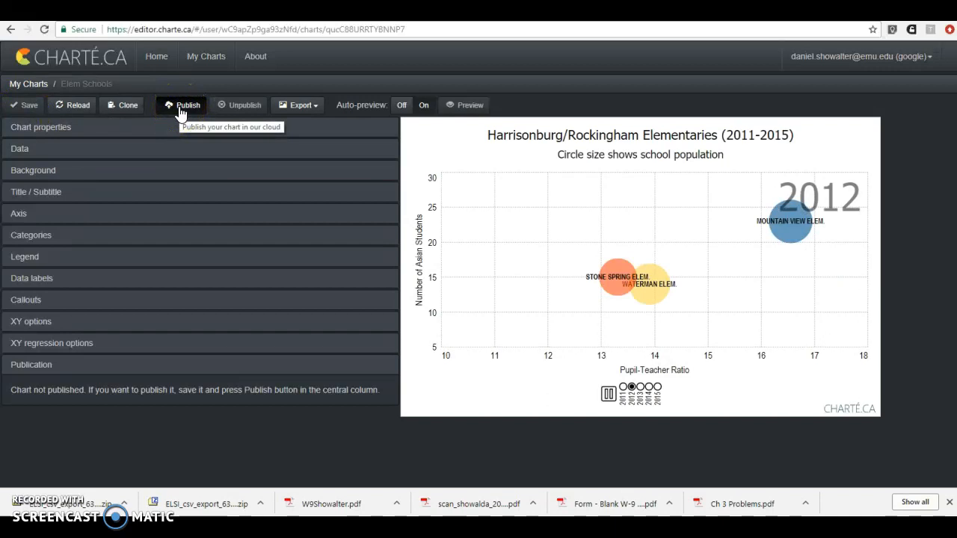
left_click(183, 105)
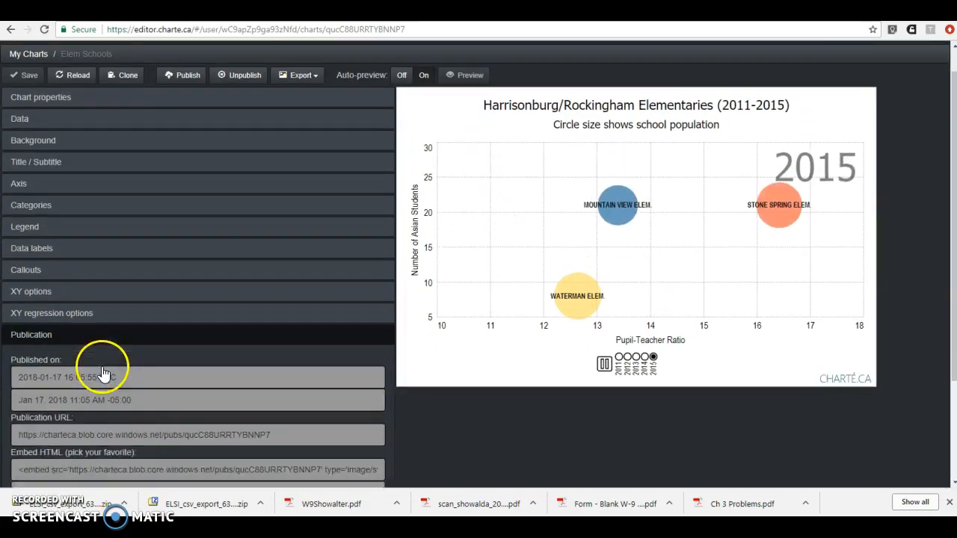
scroll("down", 3)
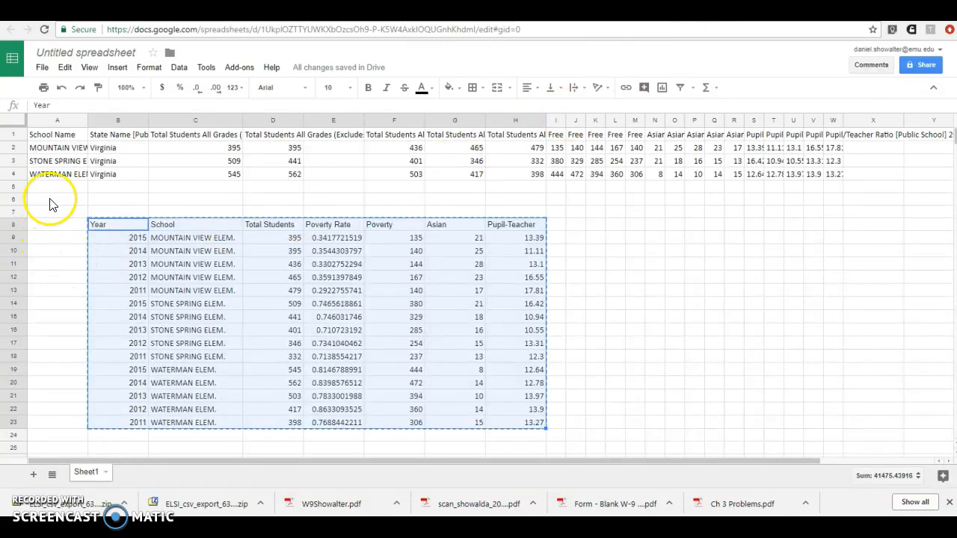
mouse_move(200, 238)
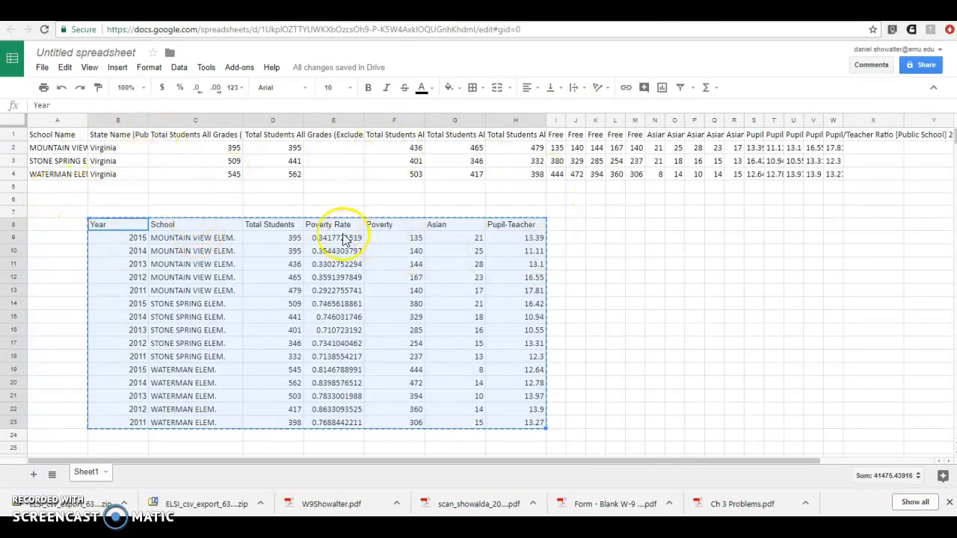
left_click(57, 198)
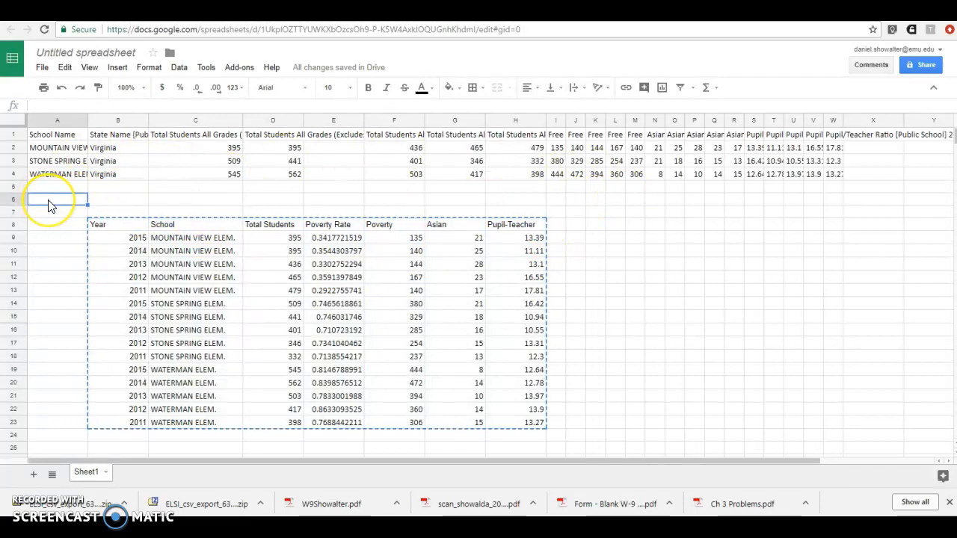
type("https://charteca.blob.core.windows.net/pubs/qucC88URRTYBNNP7")
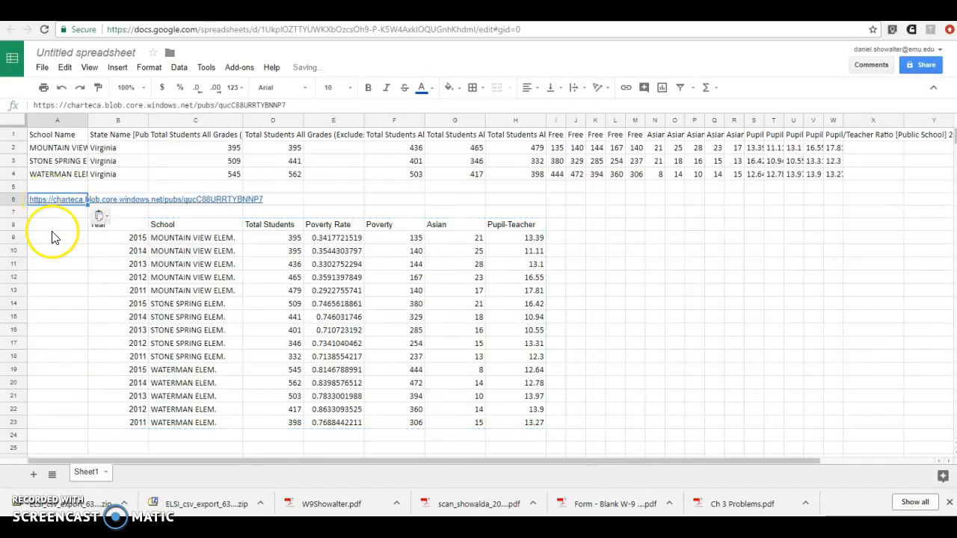
left_click(57, 238)
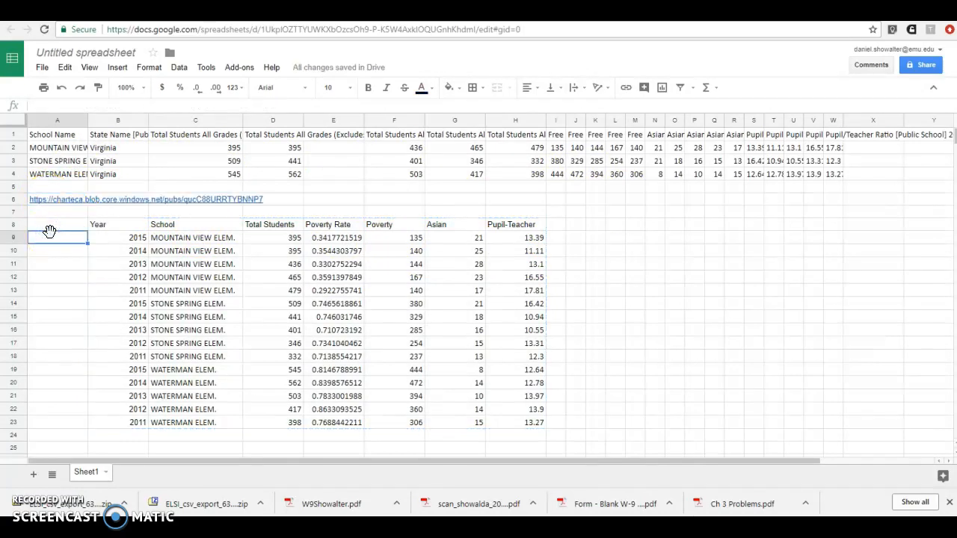
mouse_move(61, 199)
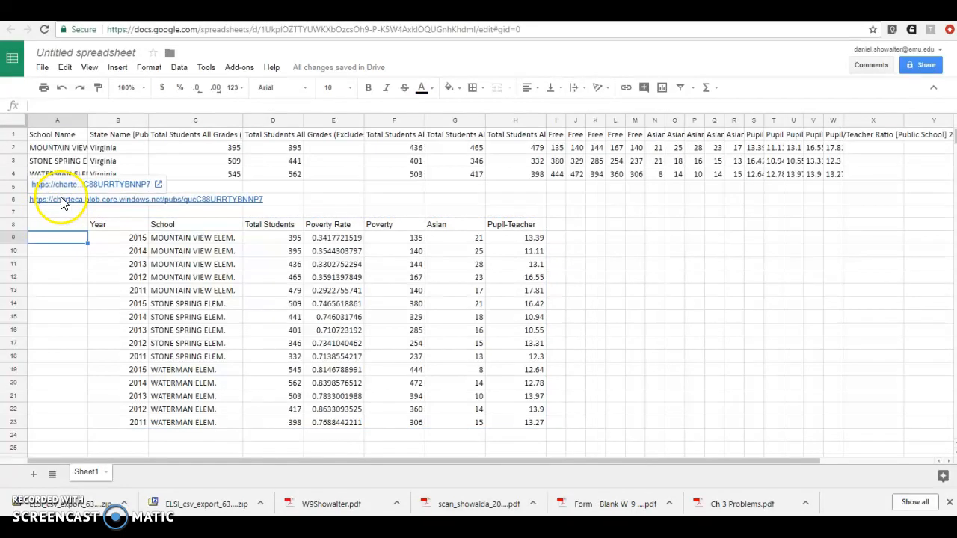
left_click(59, 199)
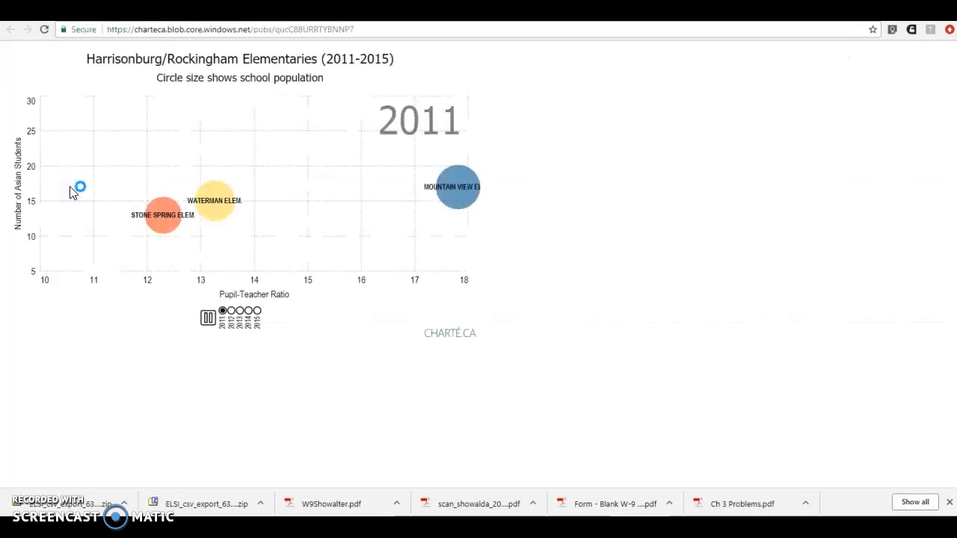
- Step the published chart to 2013, then back to 2011
left_click(239, 311)
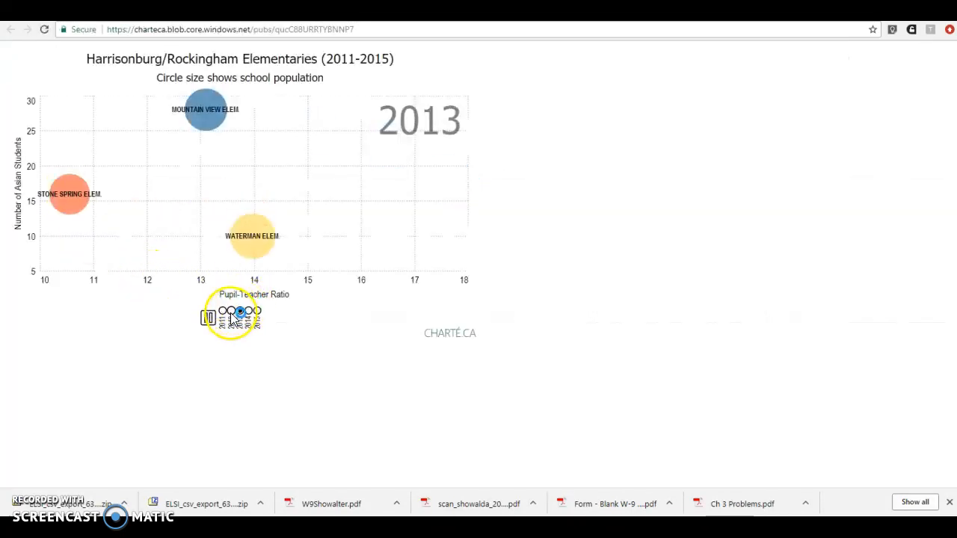
left_click(222, 310)
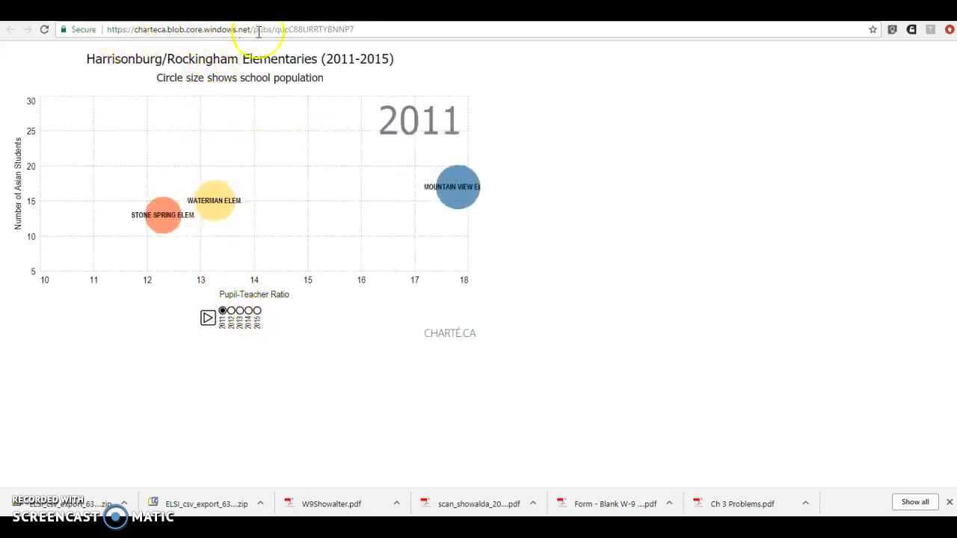
mouse_move(366, 90)
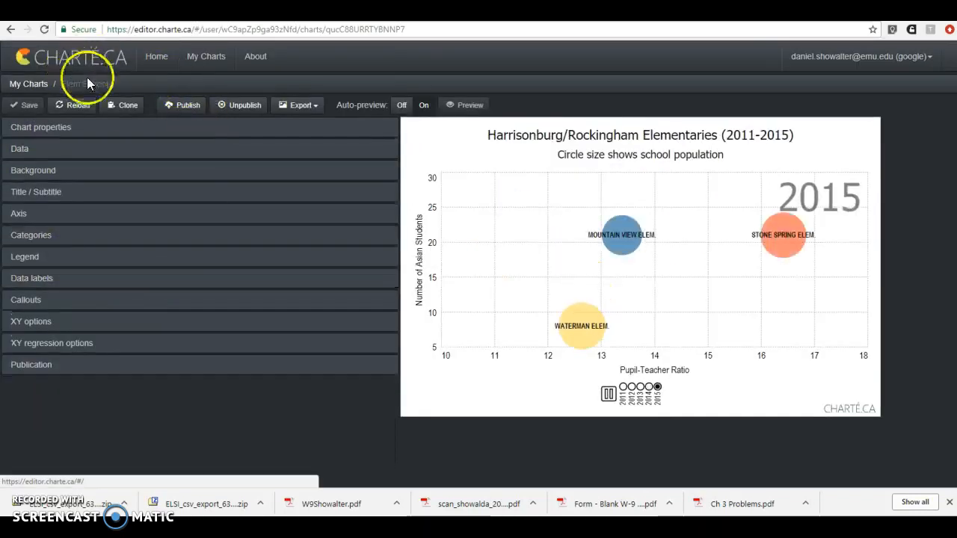
mouse_move(125, 105)
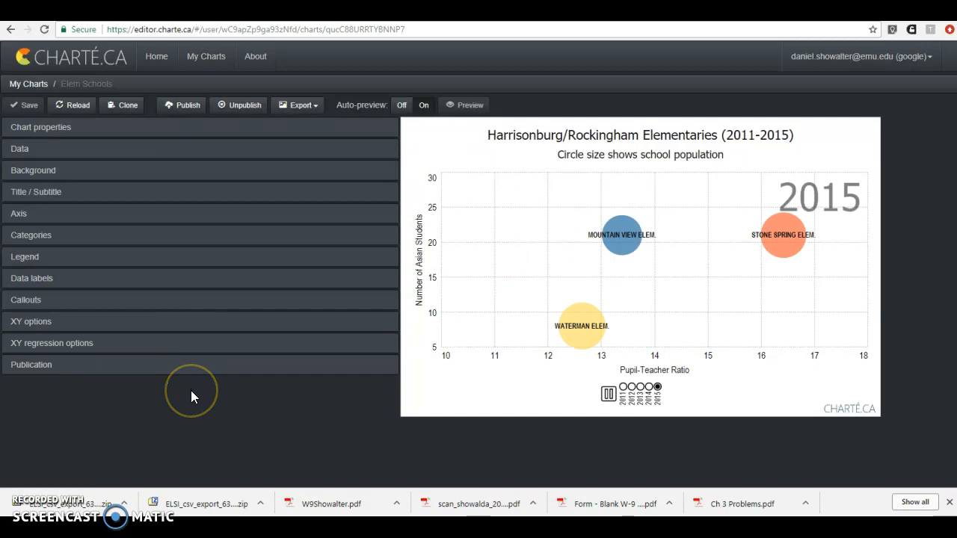
mouse_move(78, 365)
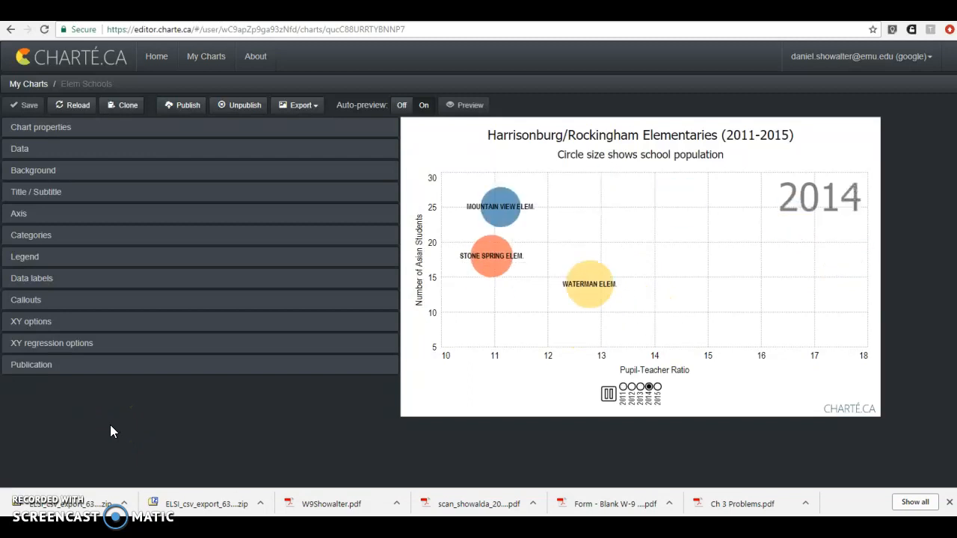
left_click(657, 387)
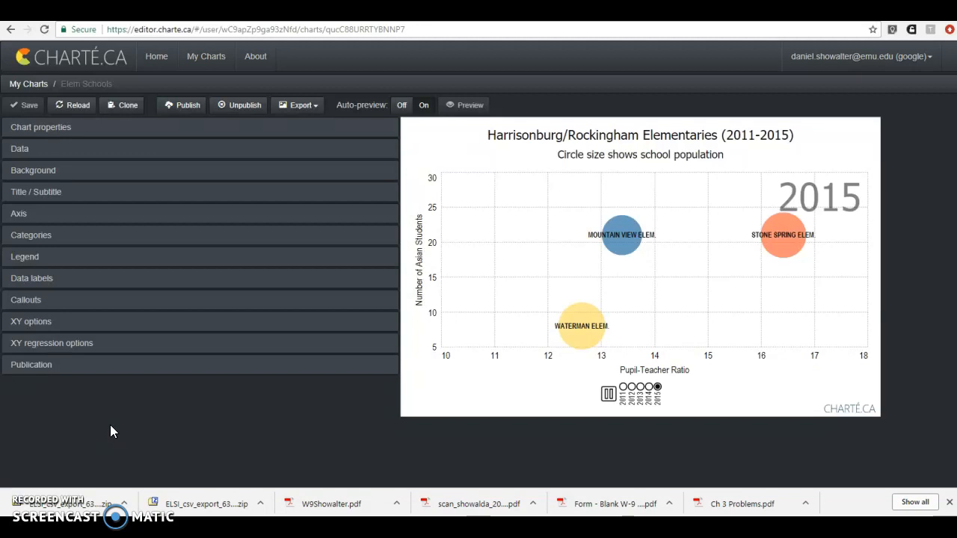